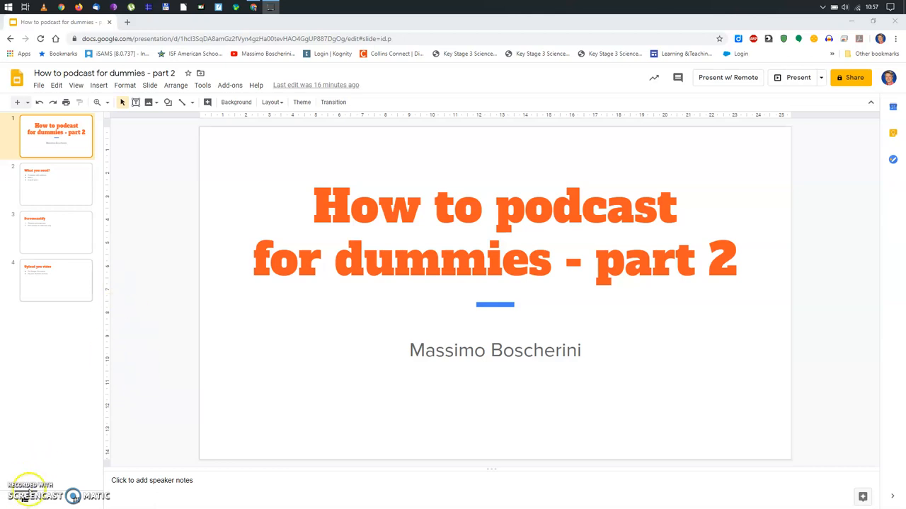
Step: Show the second slide, "What you need?", in the deck
click(57, 184)
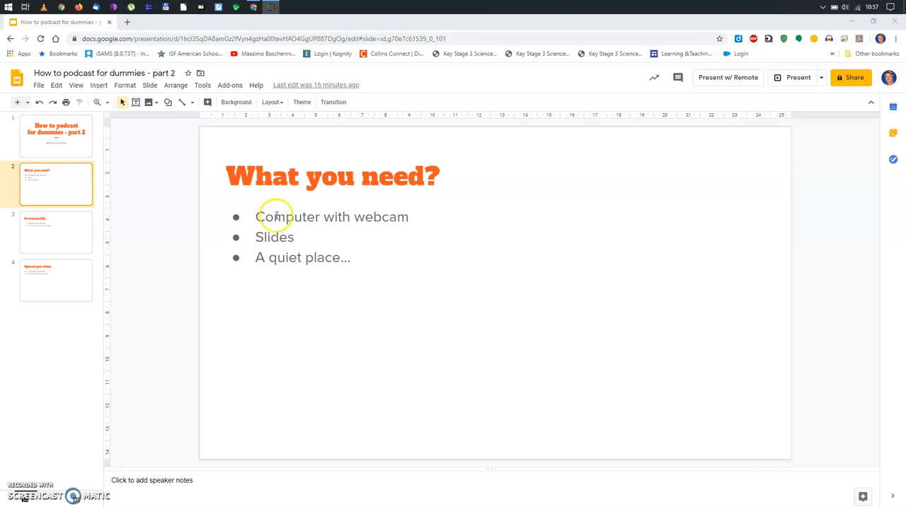
mouse_move(254, 238)
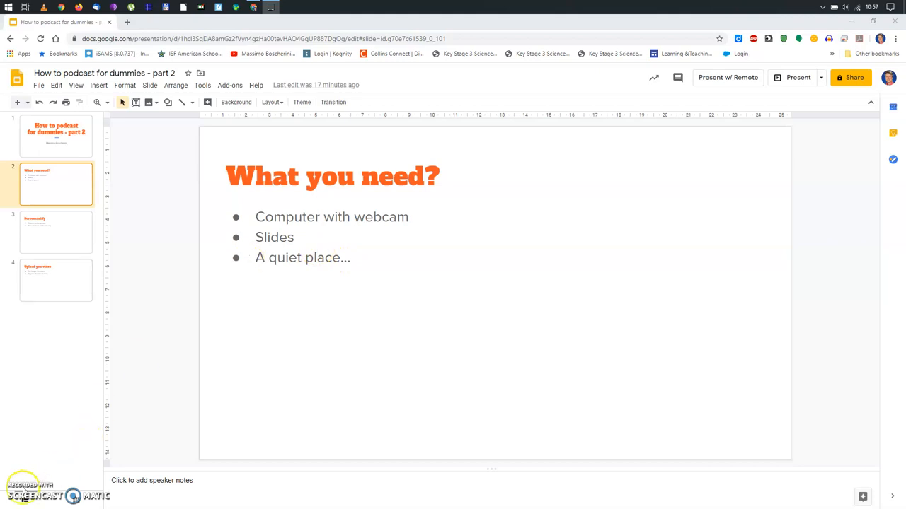
Step: Show the third slide, "Screencastify", in the deck
click(56, 232)
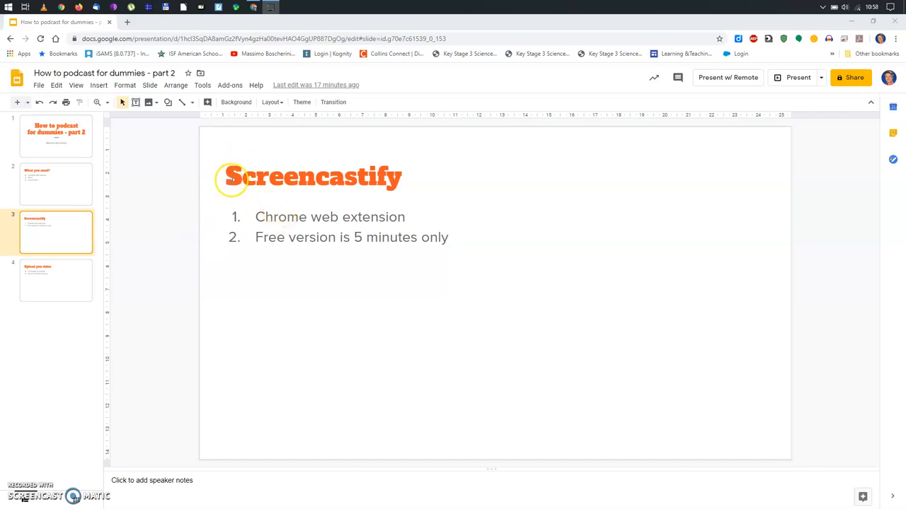
mouse_move(271, 212)
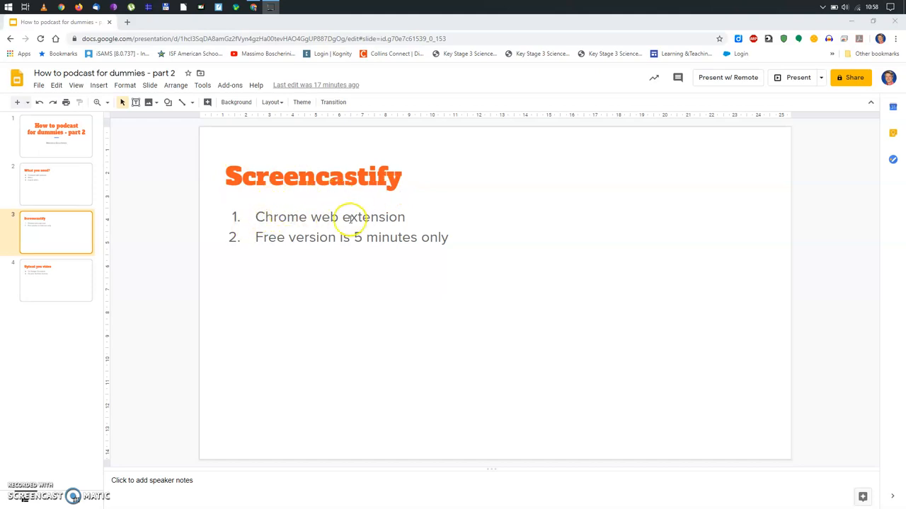
mouse_move(323, 209)
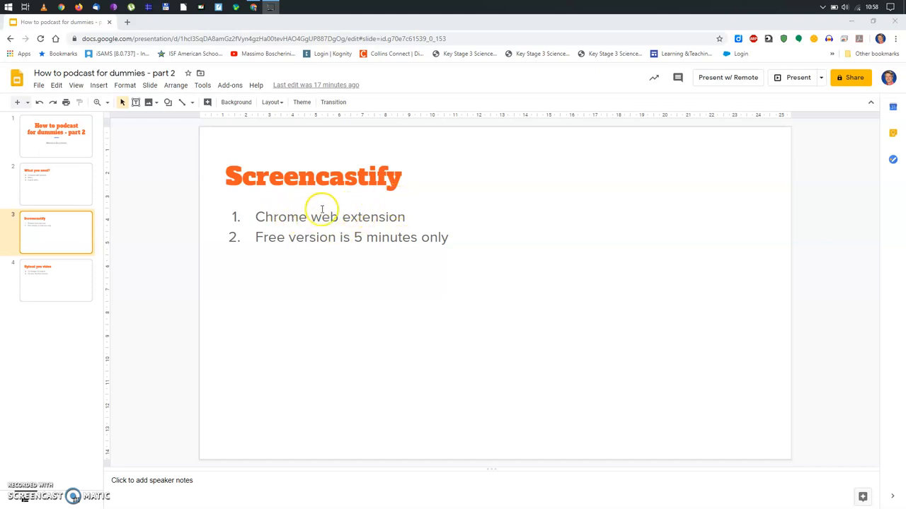
mouse_move(367, 187)
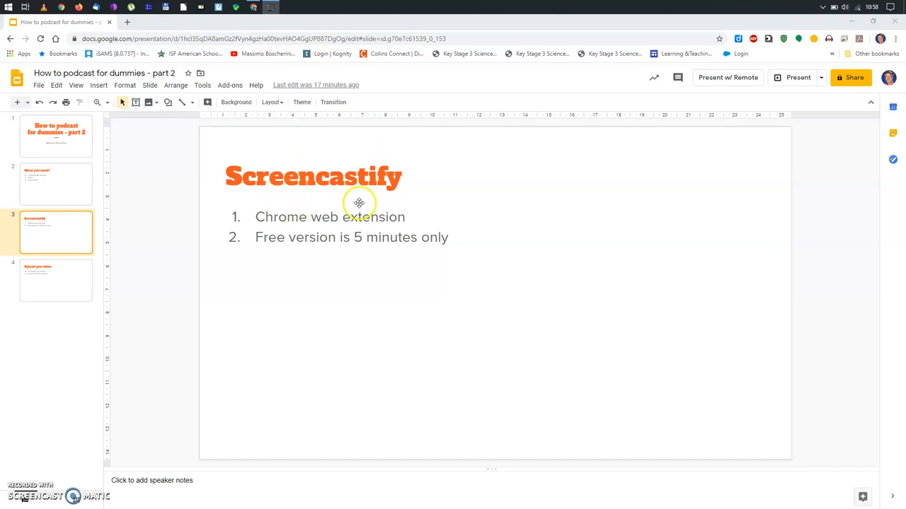
mouse_move(380, 201)
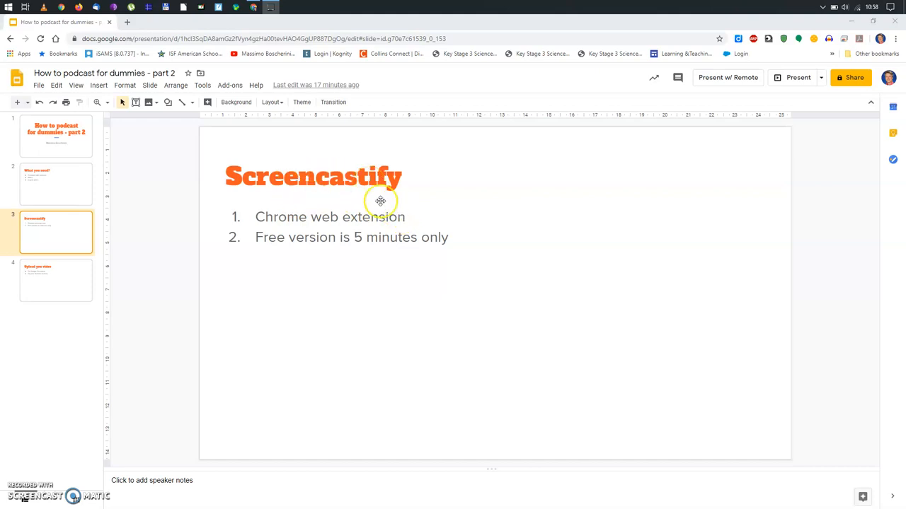
mouse_move(255, 183)
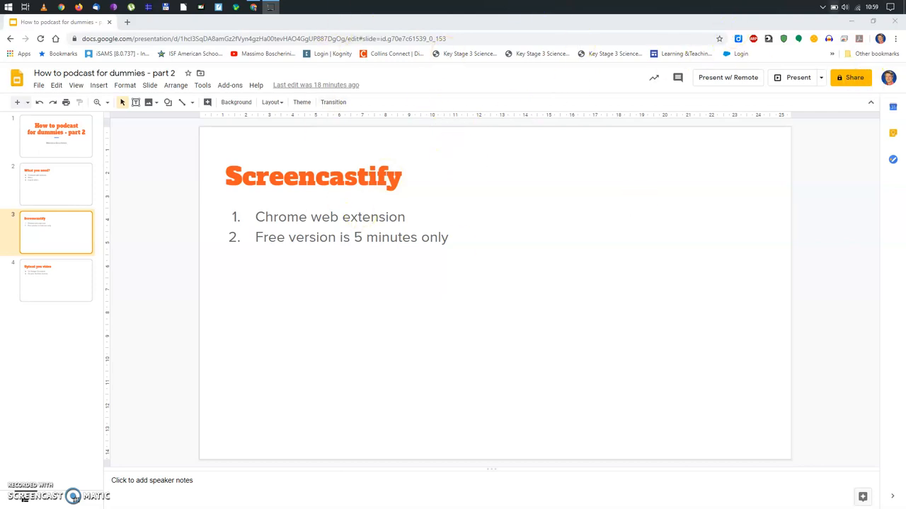
mouse_move(682, 173)
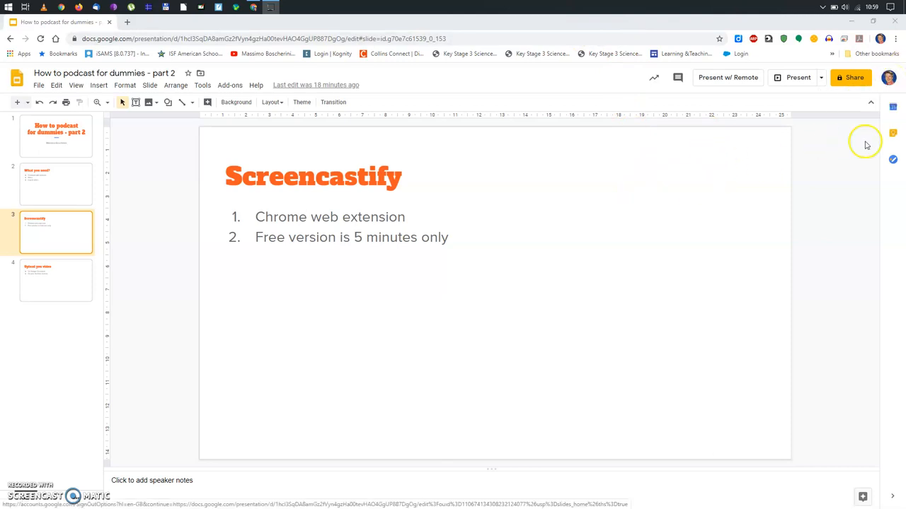
mouse_move(790, 188)
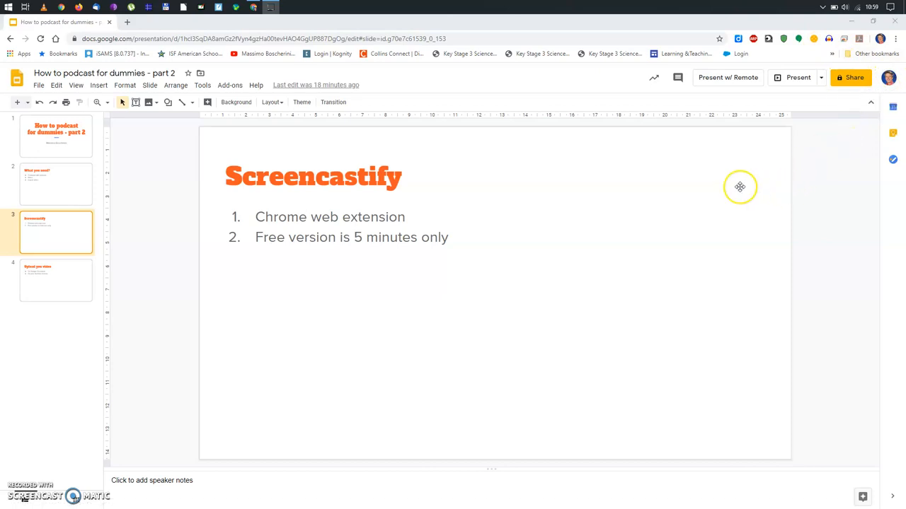
mouse_move(714, 57)
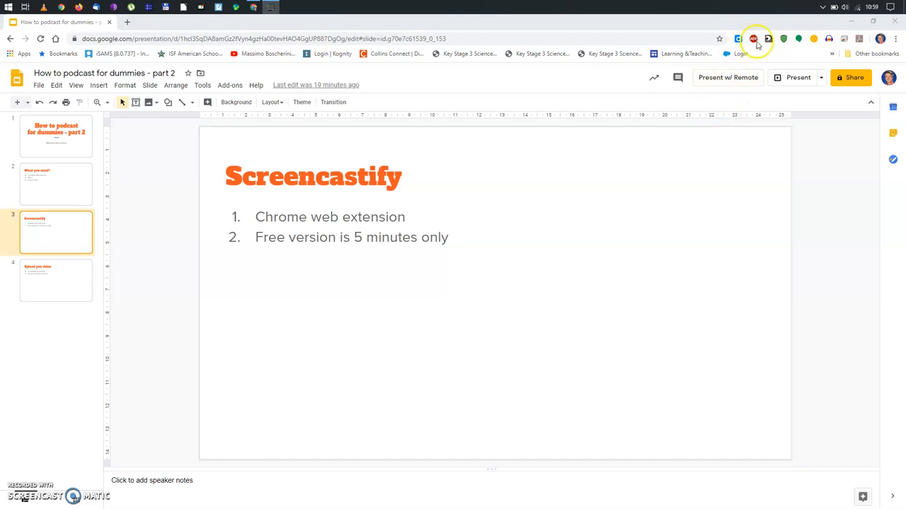
mouse_move(798, 65)
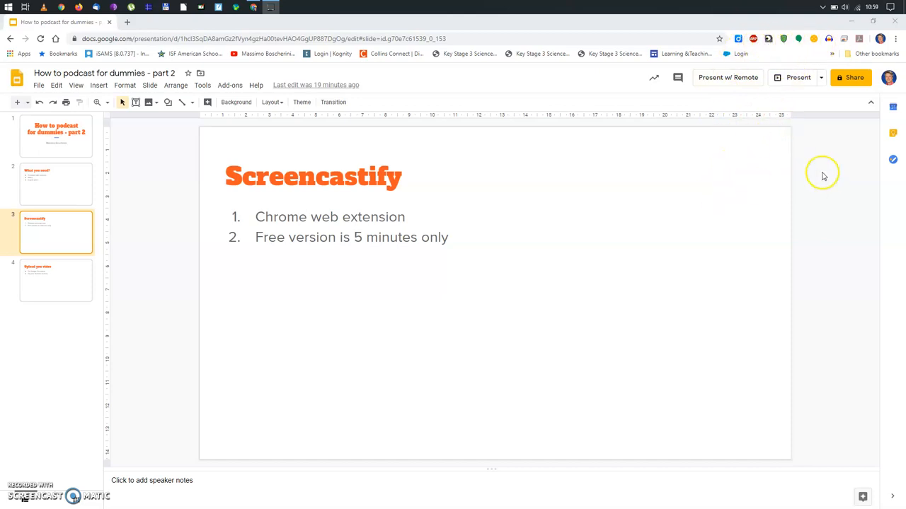
mouse_move(898, 39)
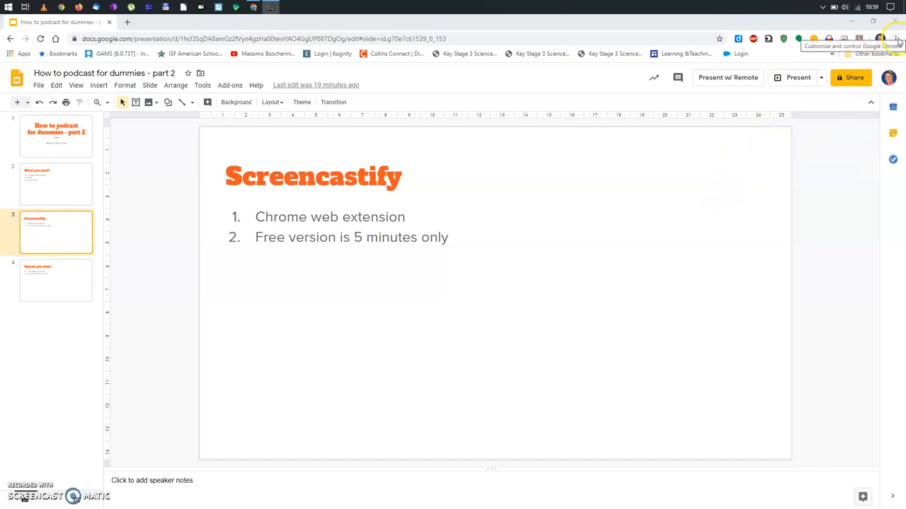
Step: Bring up Chrome's main browser menu over the Screencastify slide
click(896, 40)
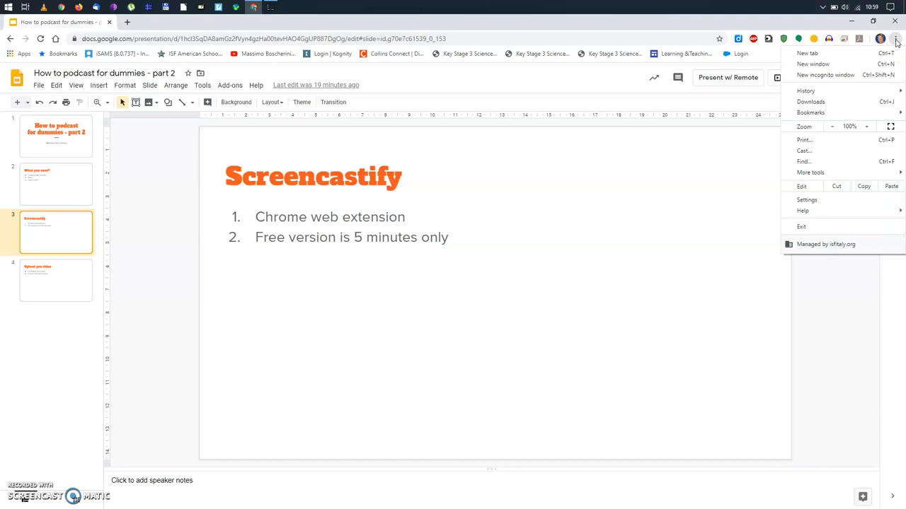
mouse_move(810, 172)
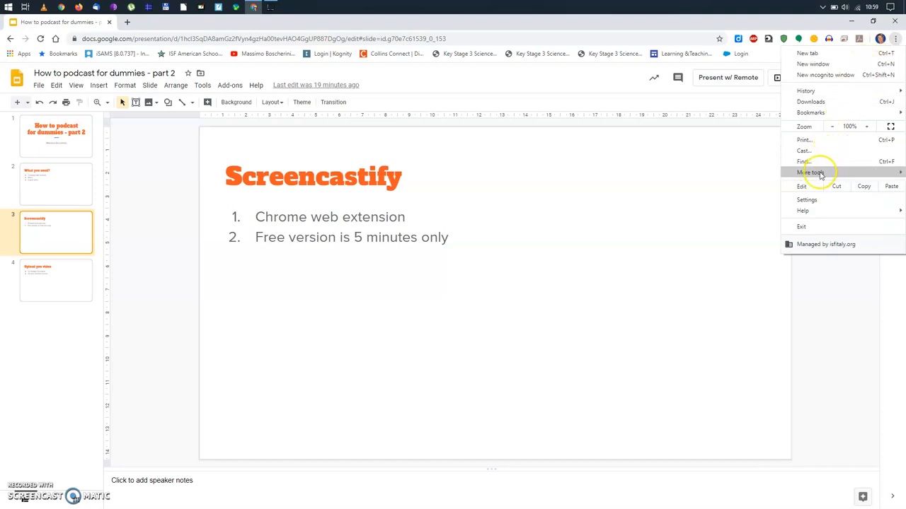
Step: Review the installed extensions on Chrome's Extensions page and expand its navigation panel
click(810, 173)
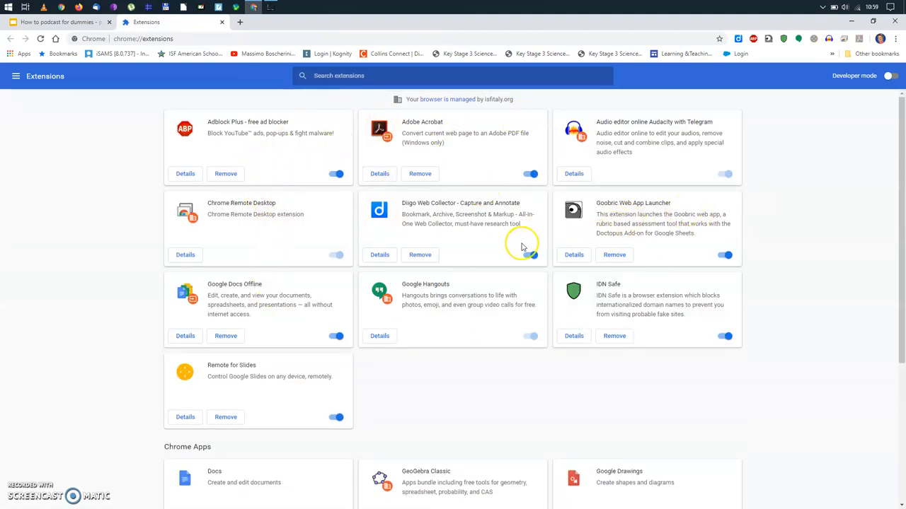
scroll(down, 3)
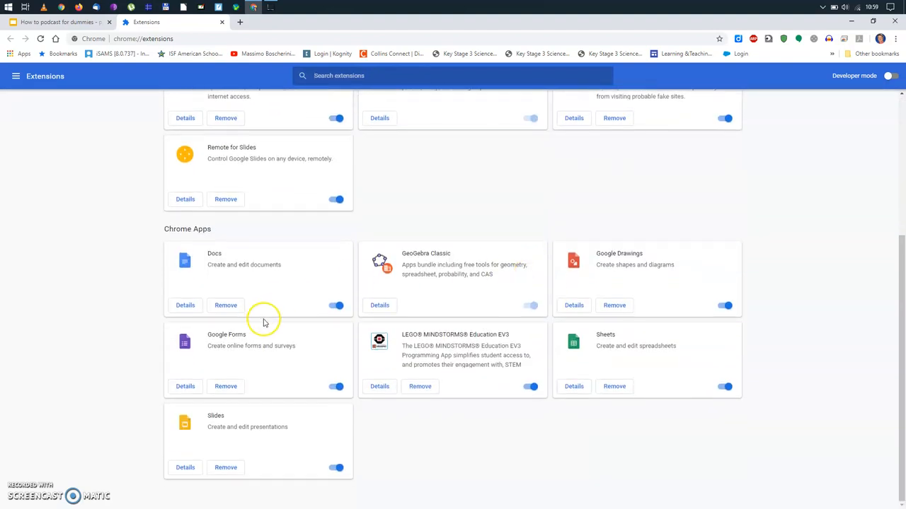
mouse_move(496, 424)
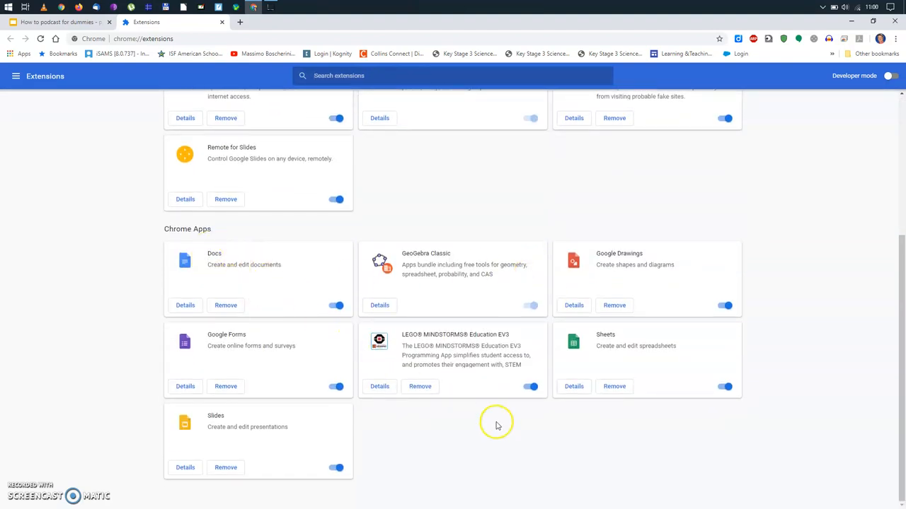
scroll(up, 3)
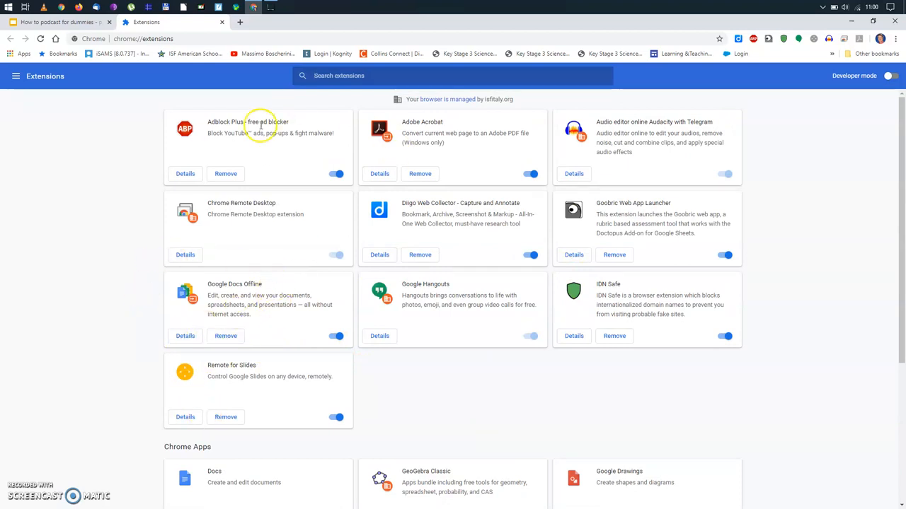
mouse_move(164, 247)
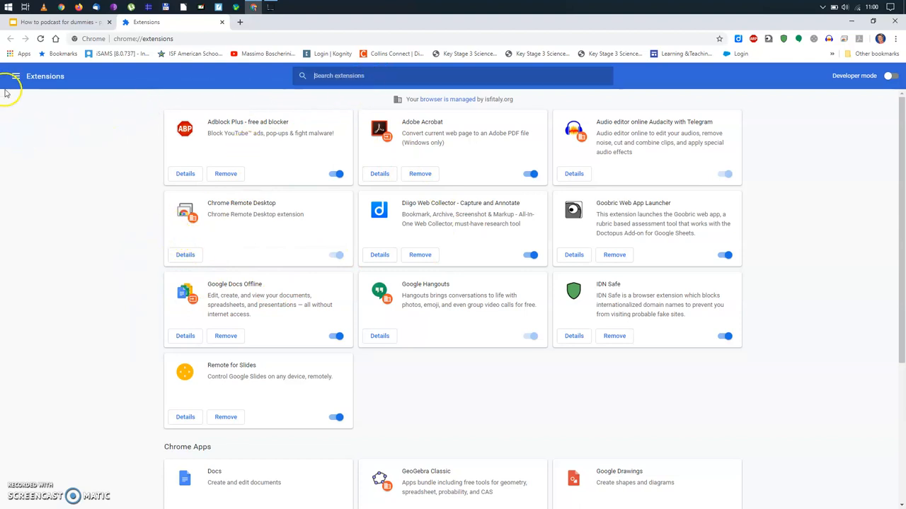
click(14, 77)
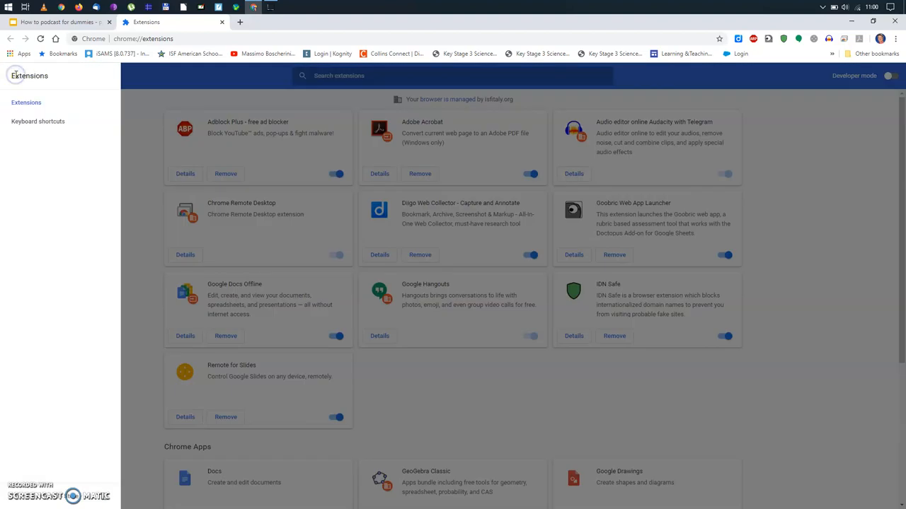
mouse_move(70, 110)
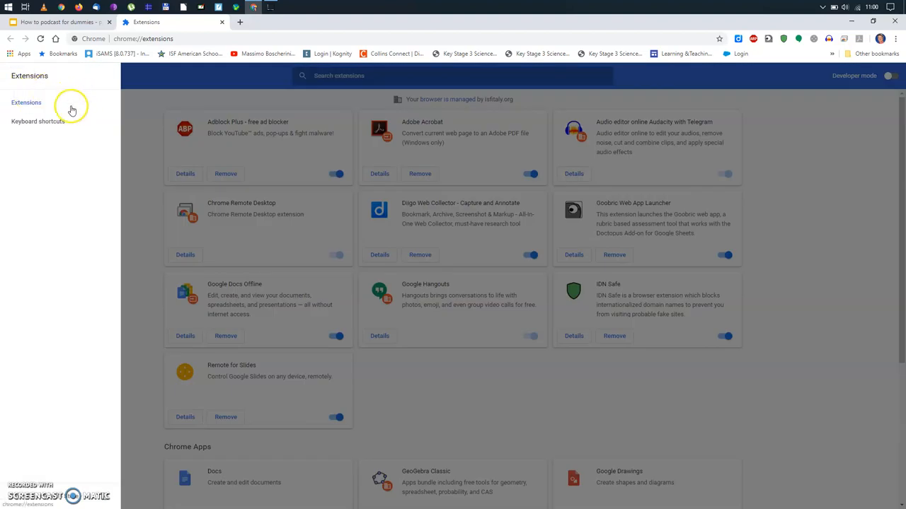
mouse_move(91, 310)
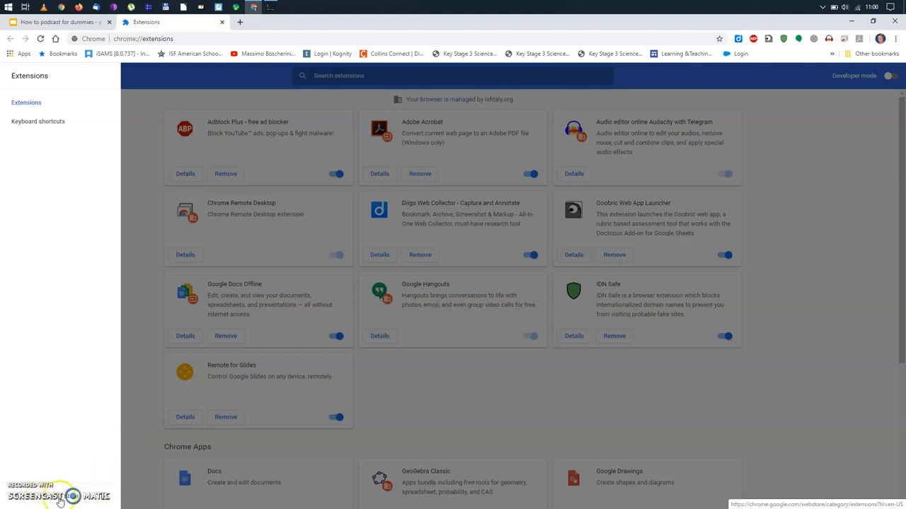
mouse_move(71, 498)
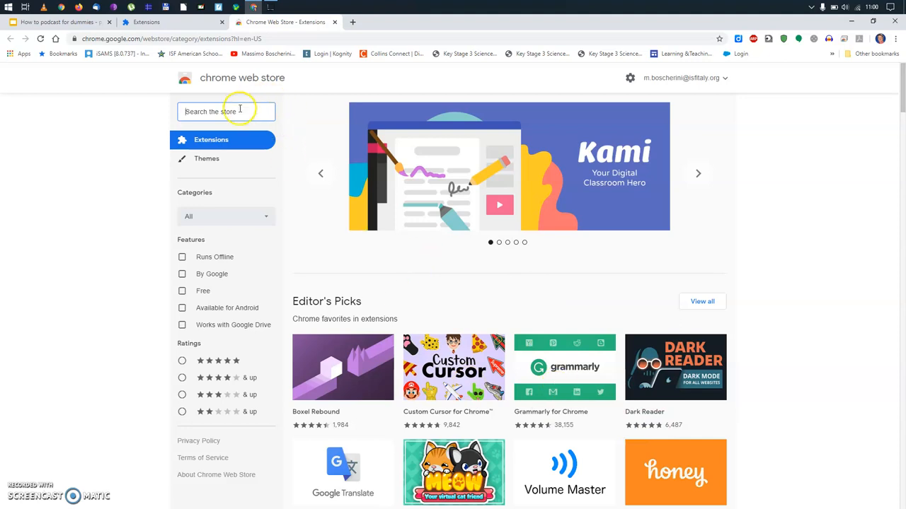
Step: Search the Chrome Web Store for 'screencastify'
text(screencastify)
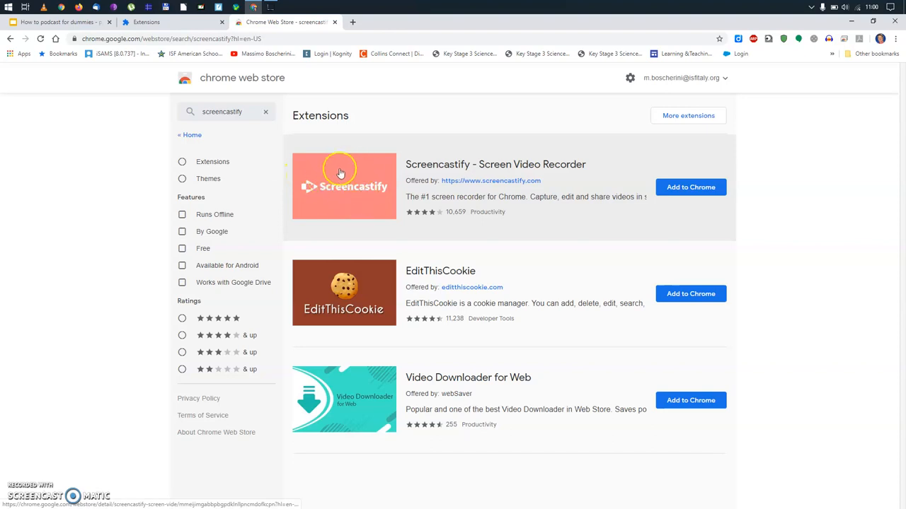
mouse_move(623, 187)
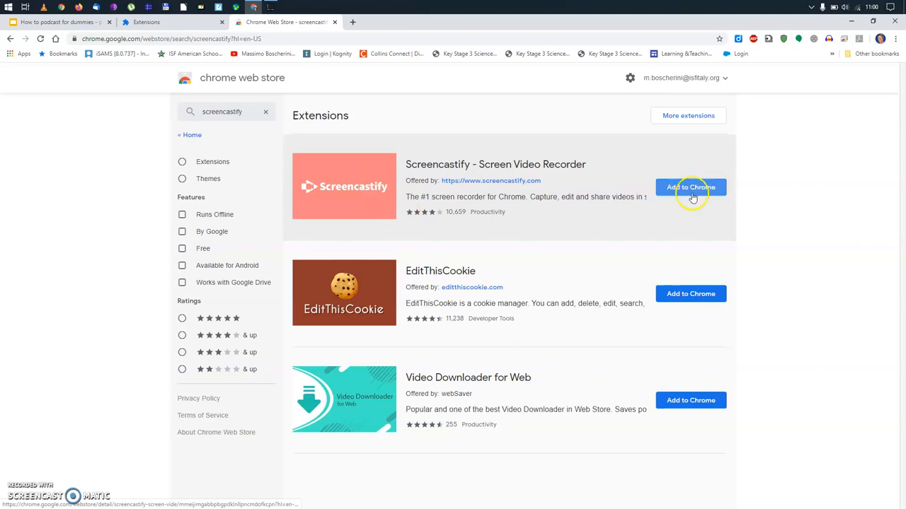
Step: Install the Screencastify - Screen Video Recorder extension and dismiss the confirmation popup
click(690, 187)
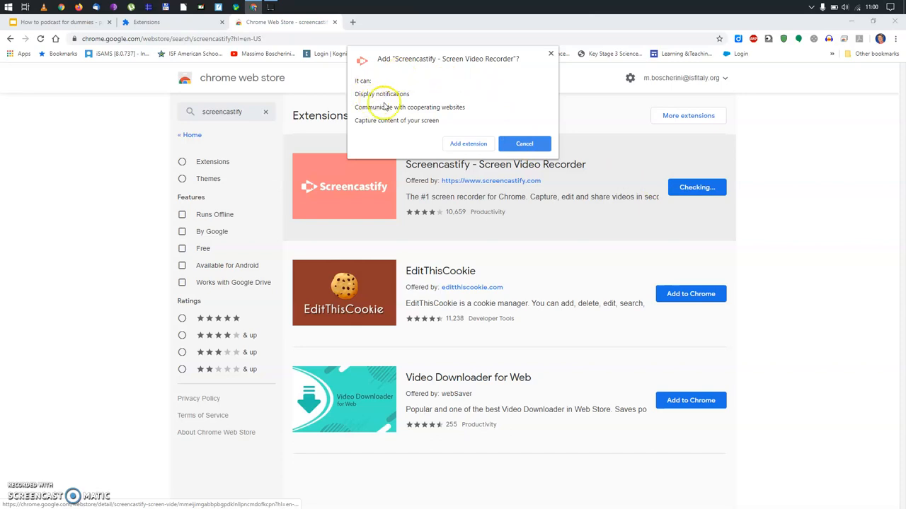
mouse_move(411, 126)
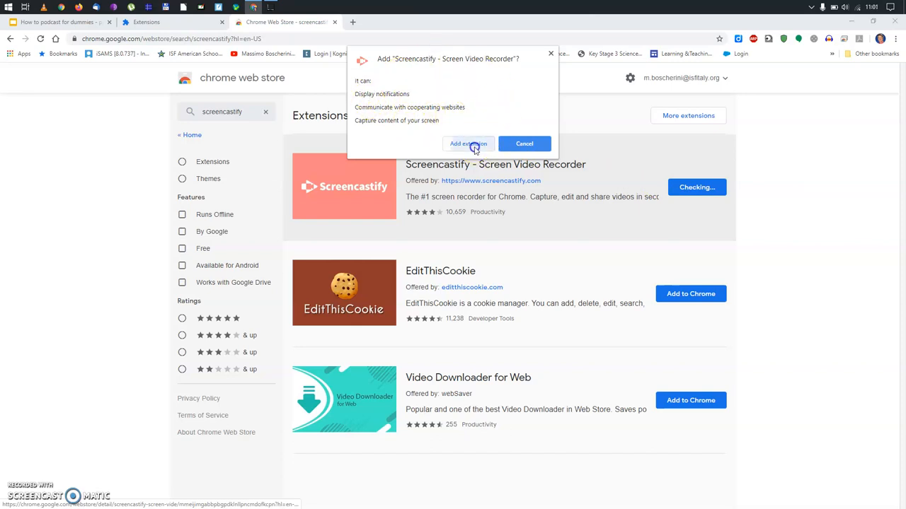
click(467, 144)
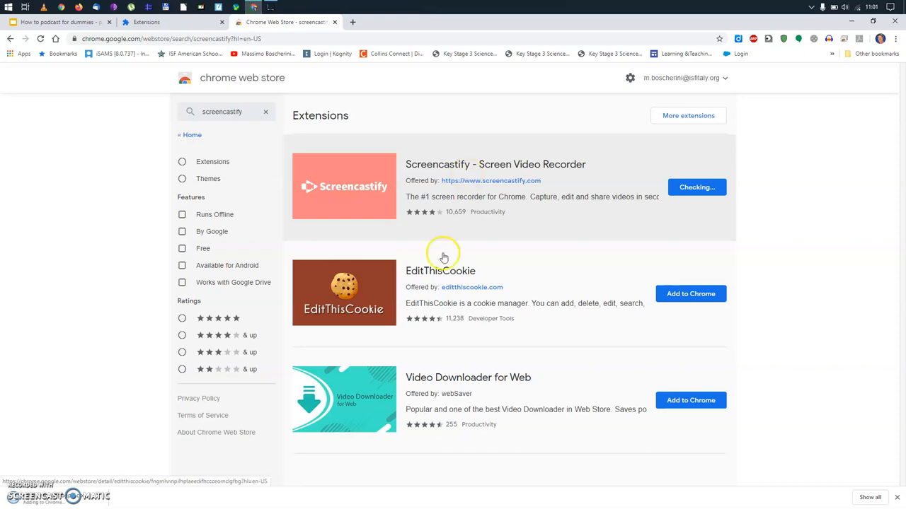
mouse_move(544, 494)
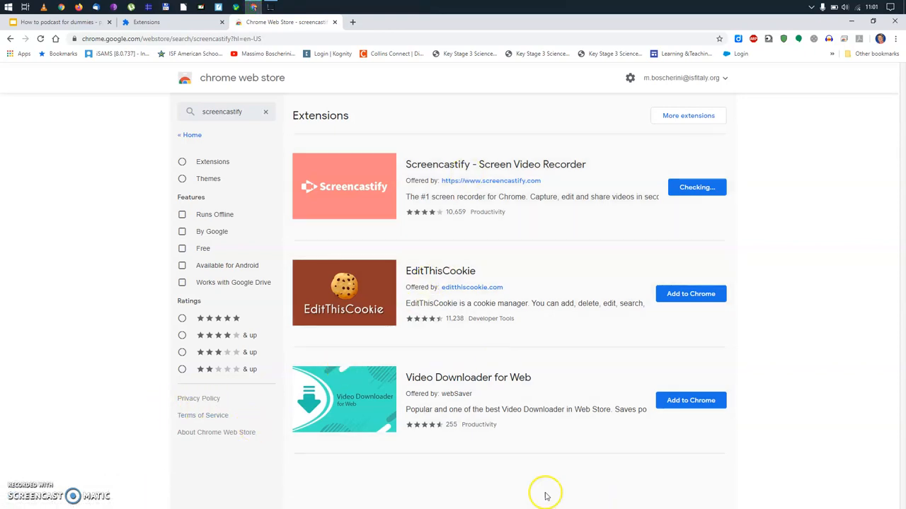
mouse_move(272, 305)
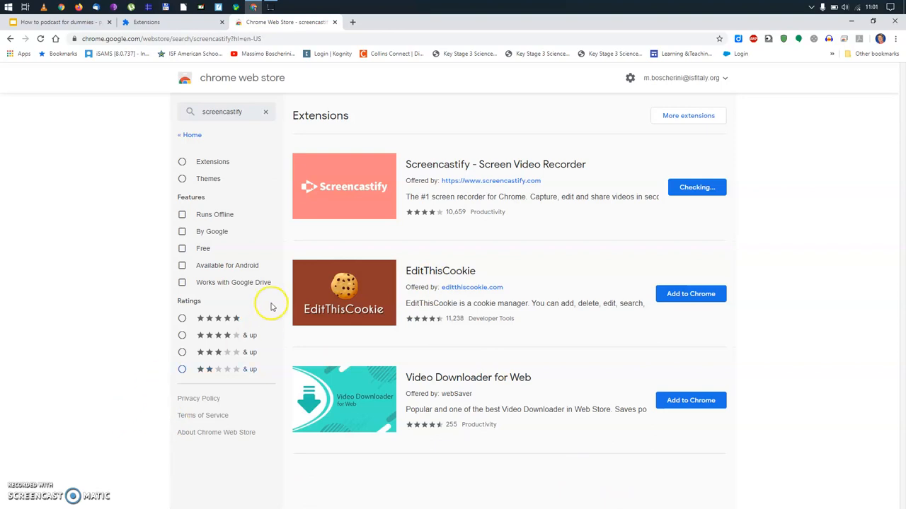
click(696, 186)
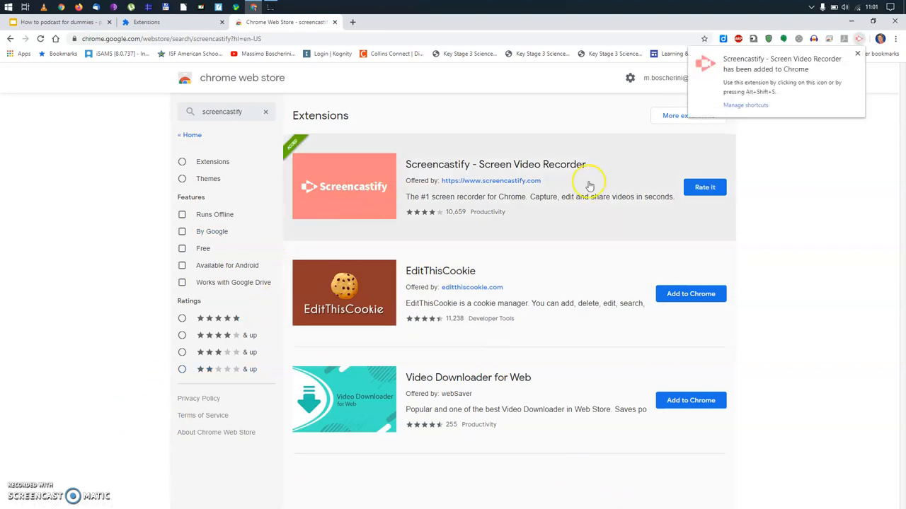
mouse_move(776, 67)
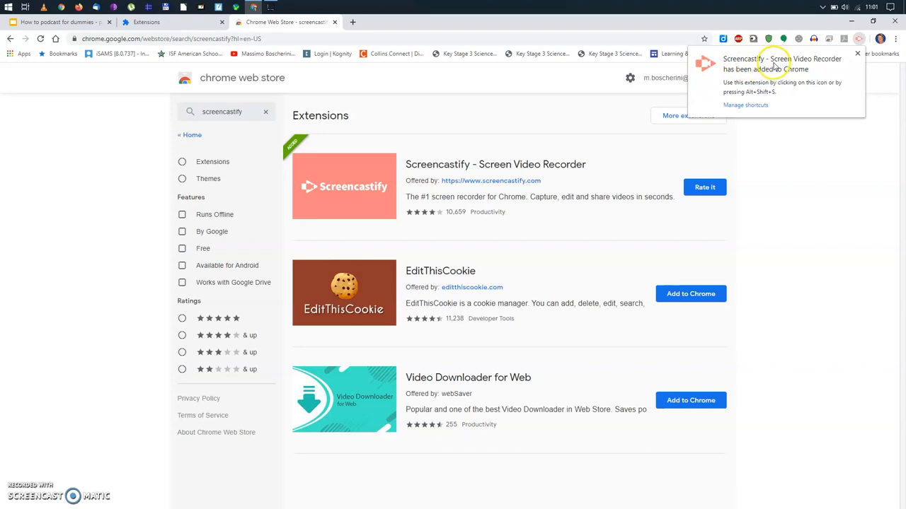
mouse_move(747, 78)
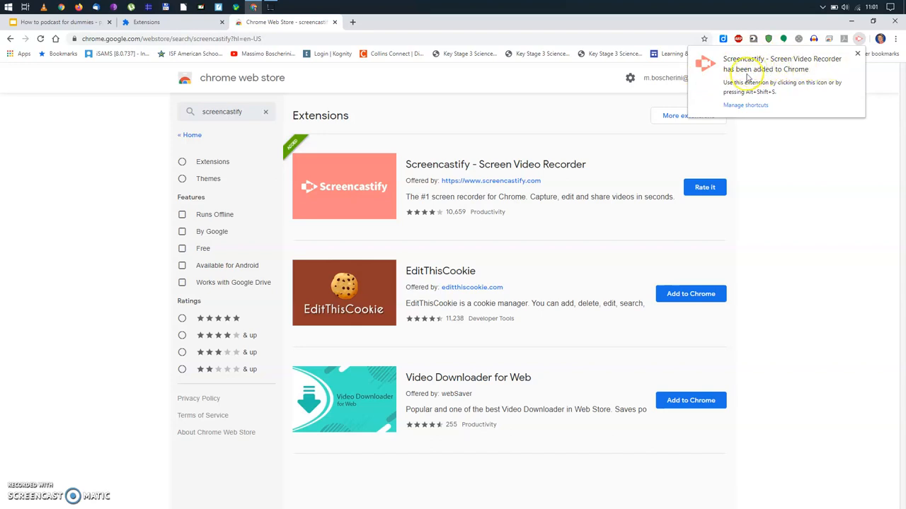
mouse_move(771, 78)
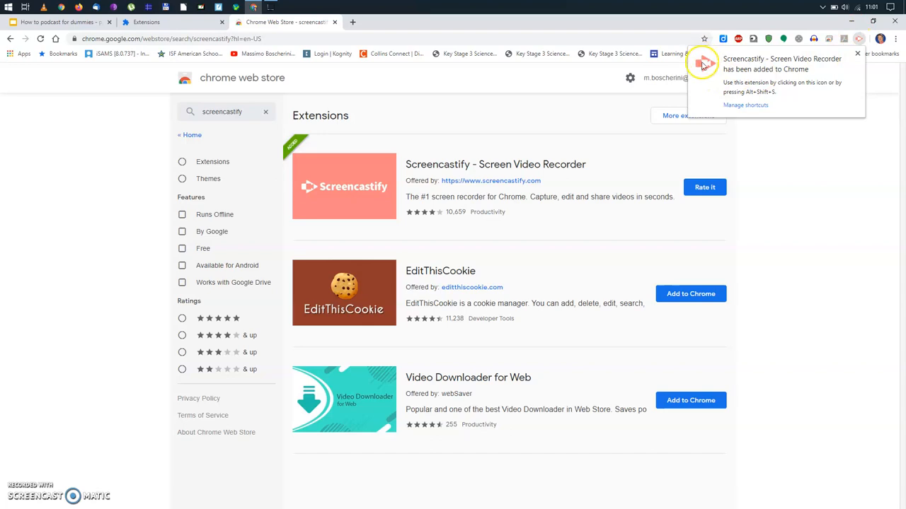
mouse_move(866, 48)
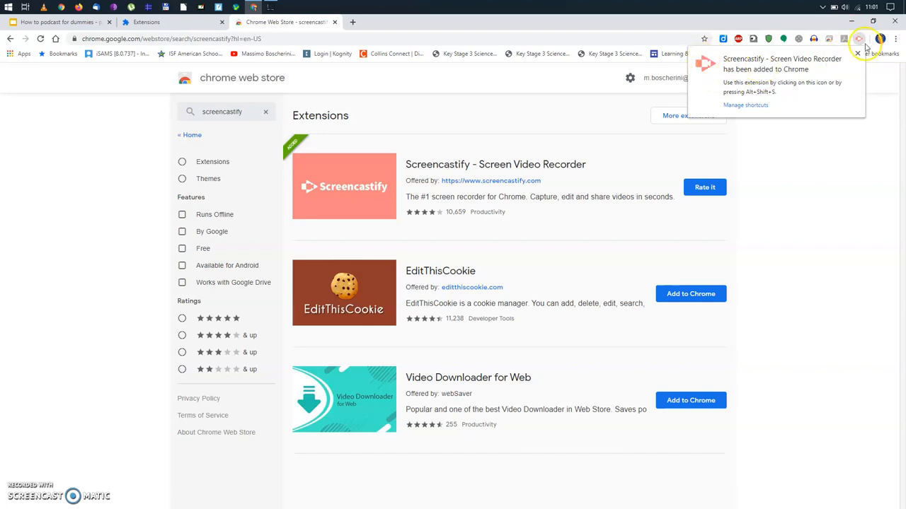
mouse_move(786, 99)
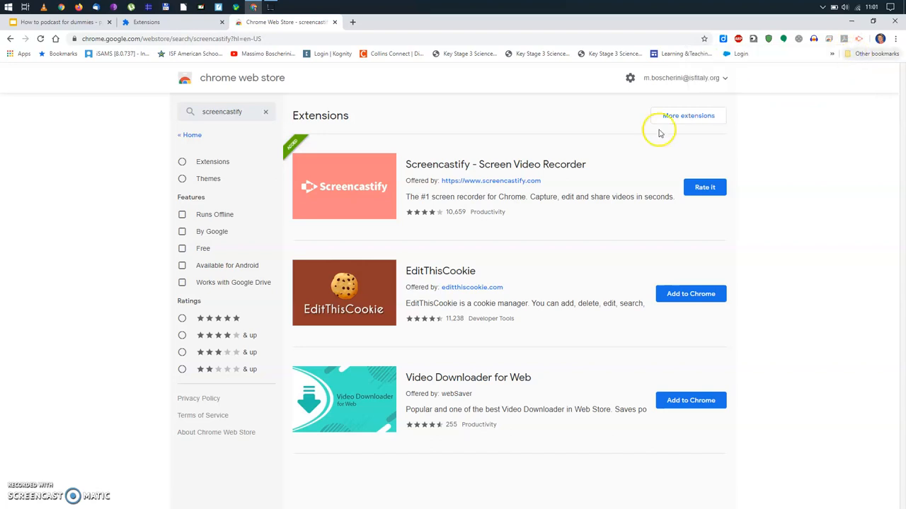
Step: Return to the slide deck and launch the Screencastify extension from the toolbar
click(60, 22)
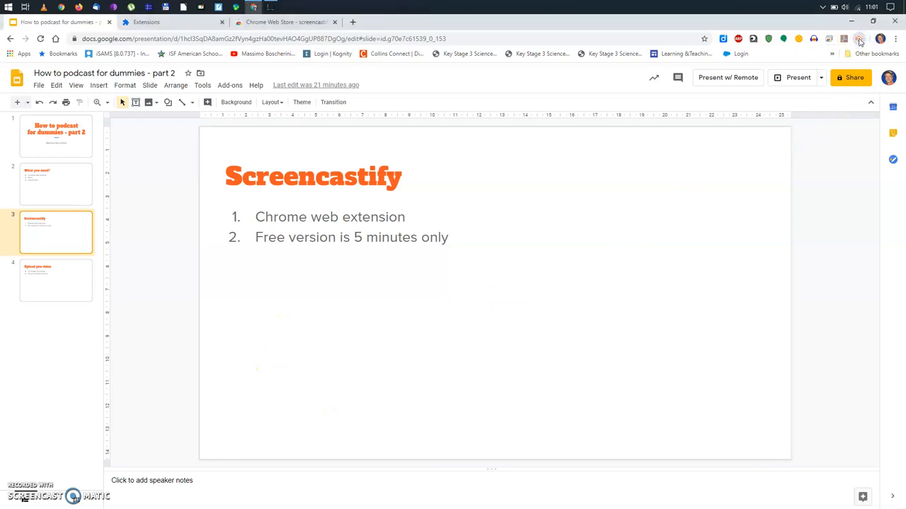
click(859, 39)
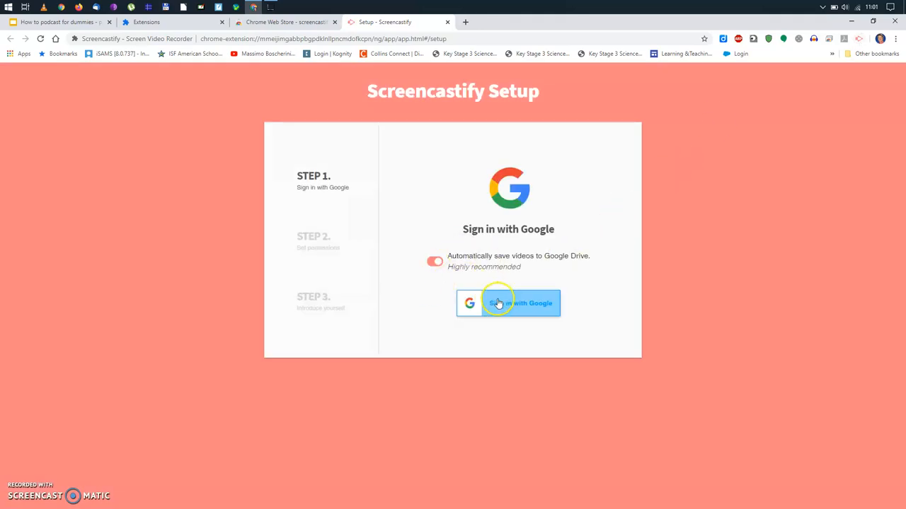
mouse_move(375, 192)
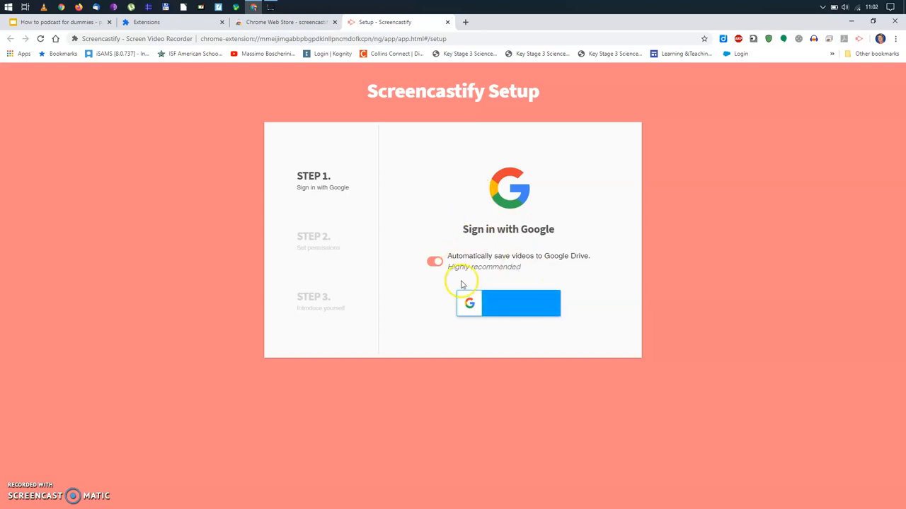
Step: Sign in to Screencastify with the Google account and accept camera, microphone and drawing permissions
click(521, 303)
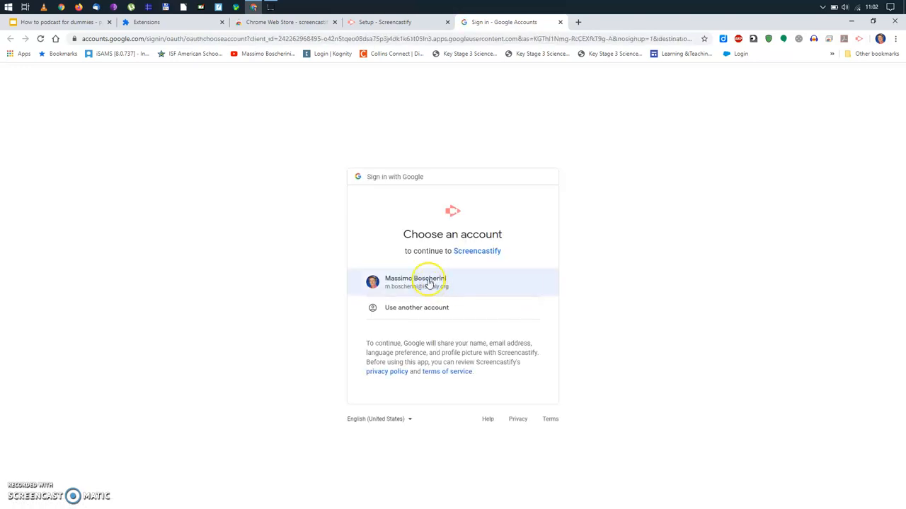
click(428, 282)
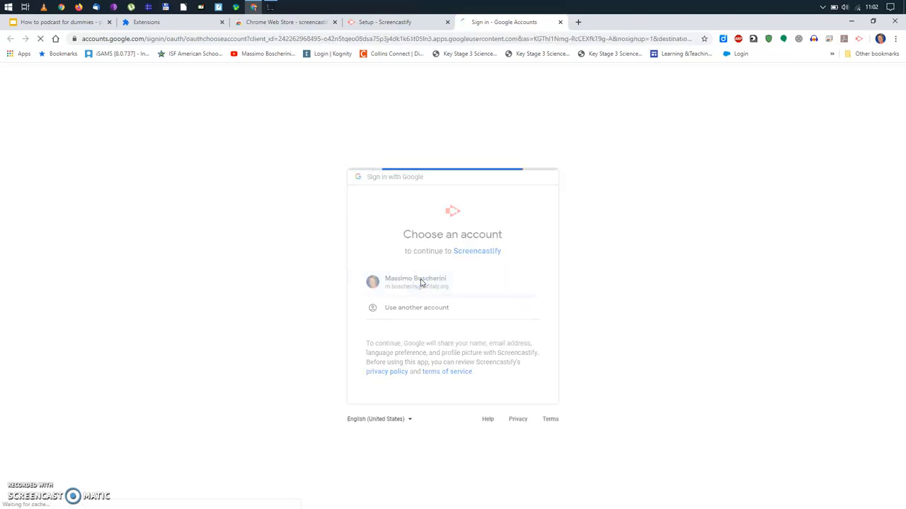
click(415, 281)
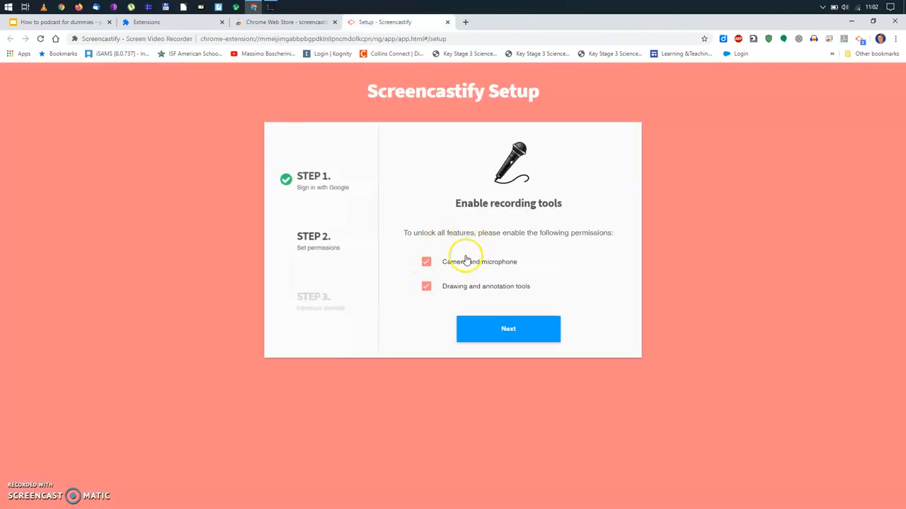
mouse_move(460, 228)
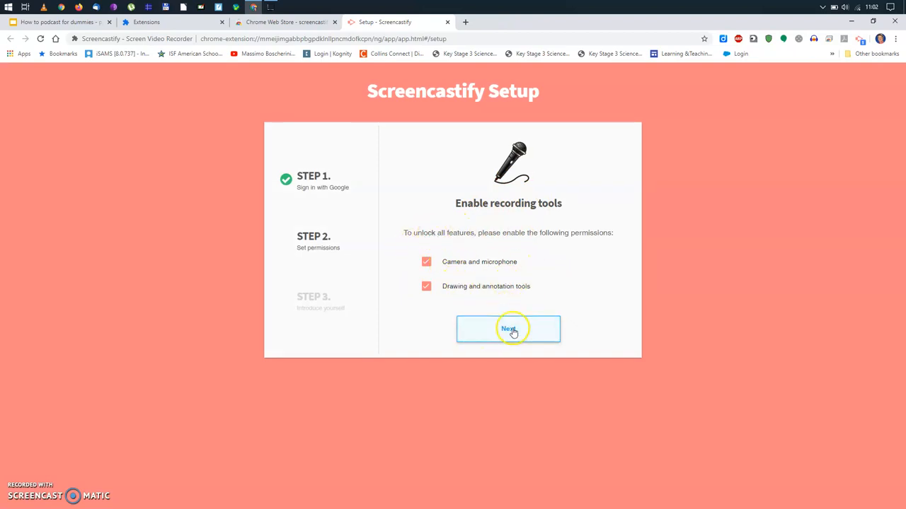
click(508, 329)
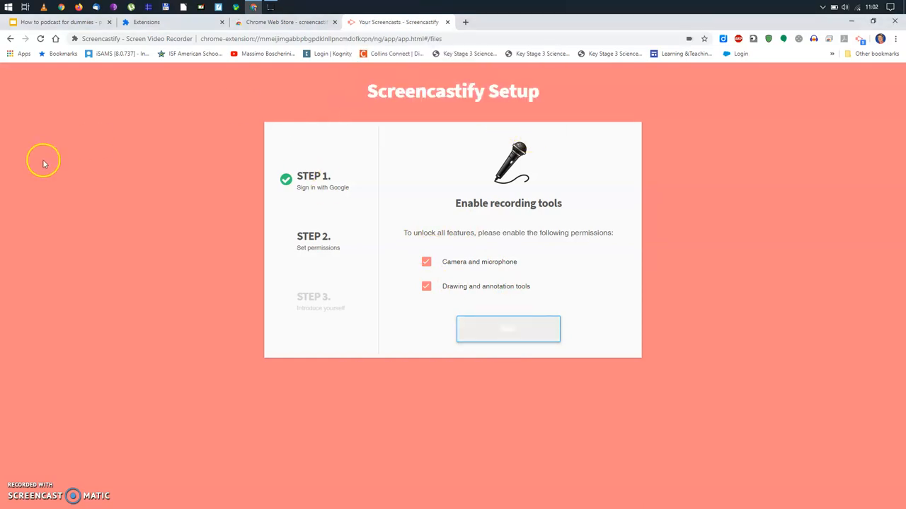
click(506, 328)
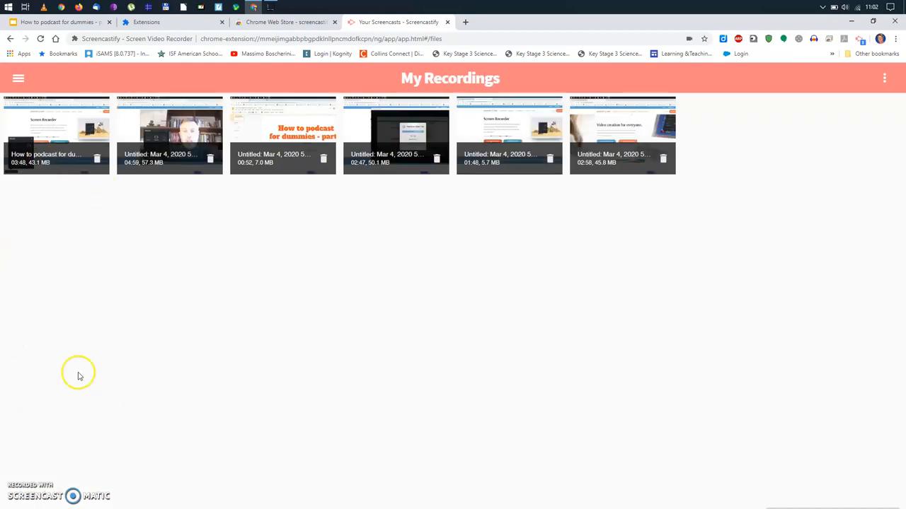
mouse_move(37, 303)
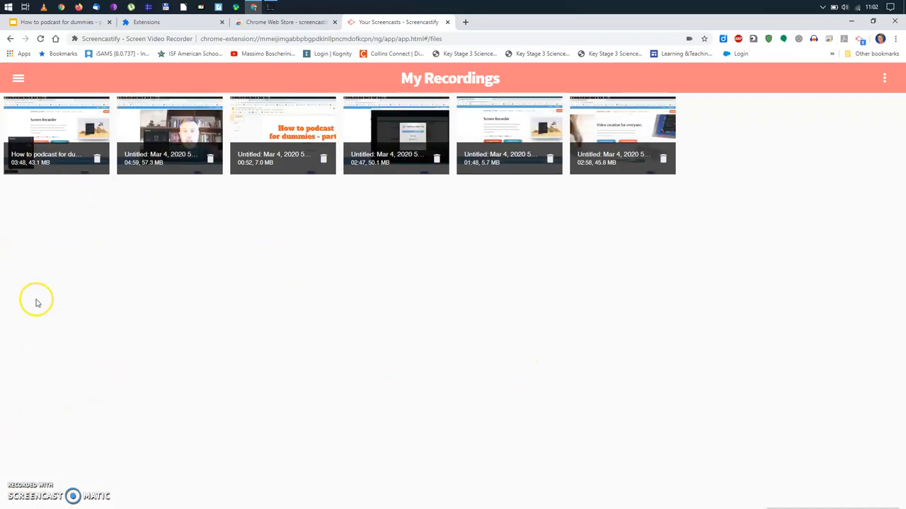
mouse_move(268, 164)
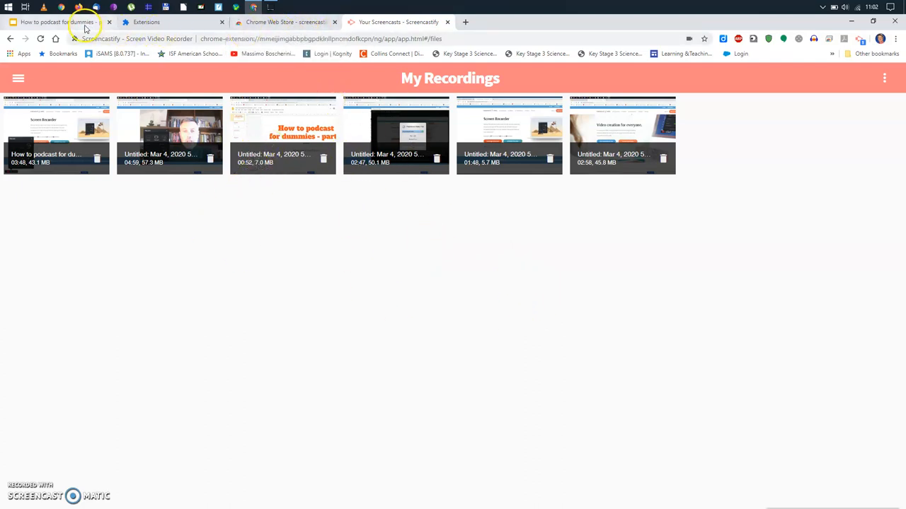
Step: Set the Screencastify recorder to capture the desktop with the embedded webcam turned on
click(56, 22)
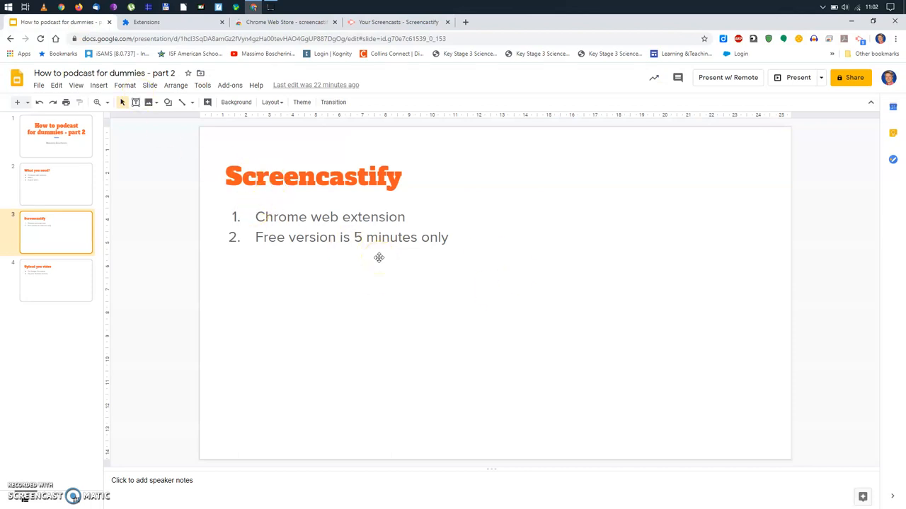
mouse_move(220, 295)
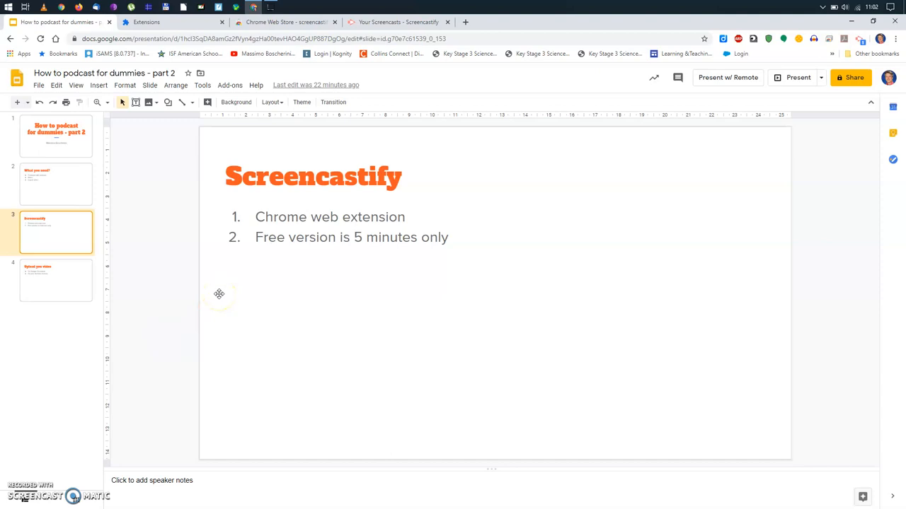
mouse_move(9, 484)
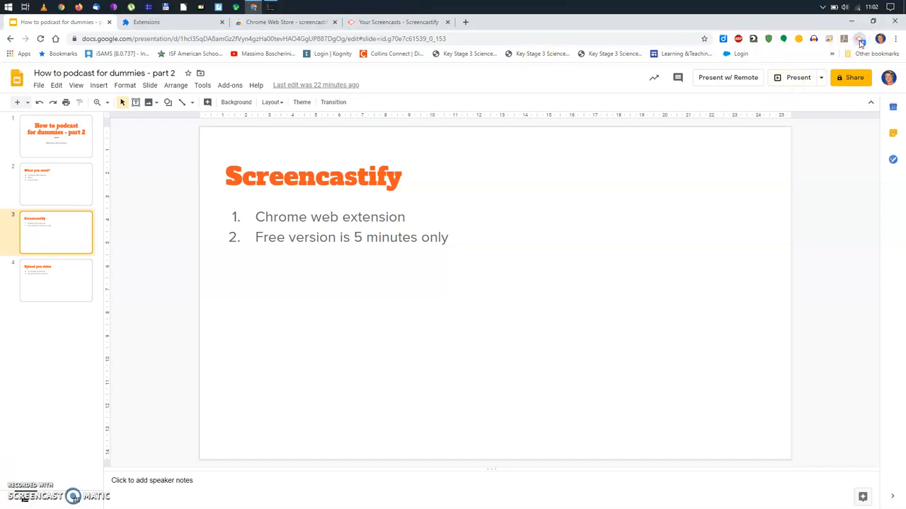
click(861, 40)
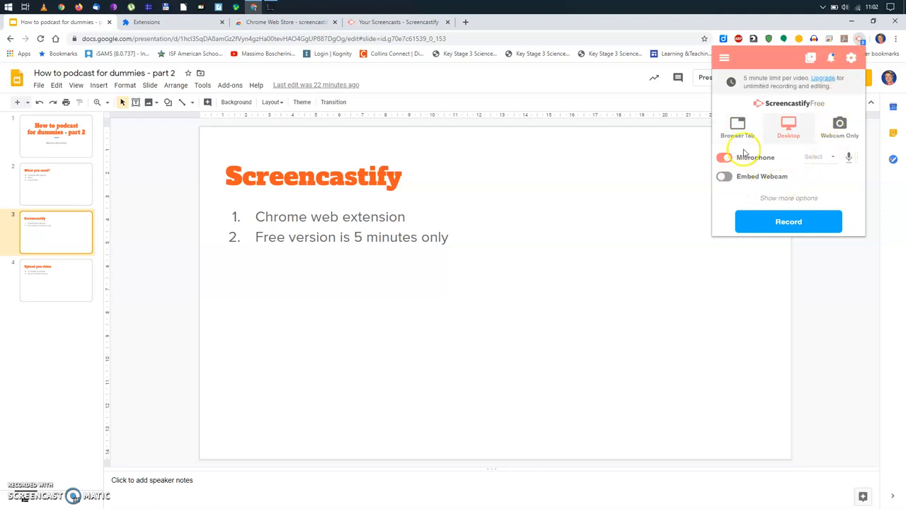
click(723, 157)
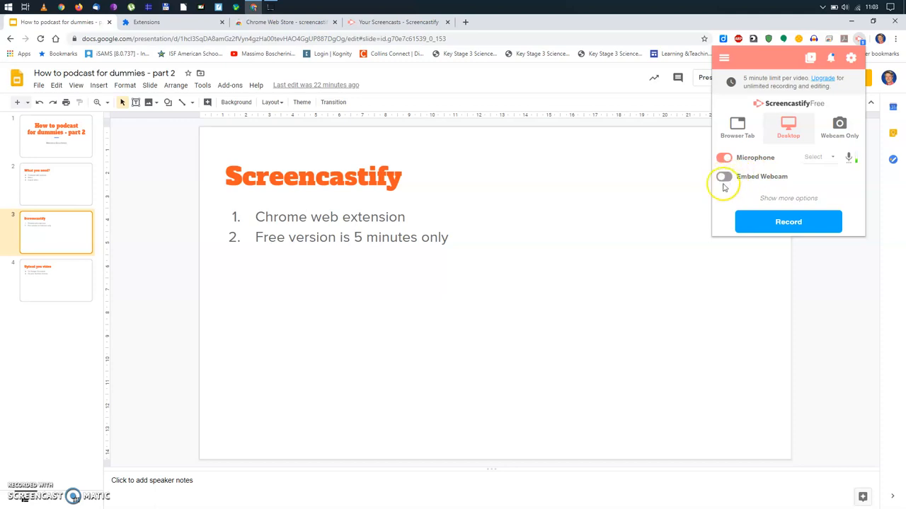
click(724, 175)
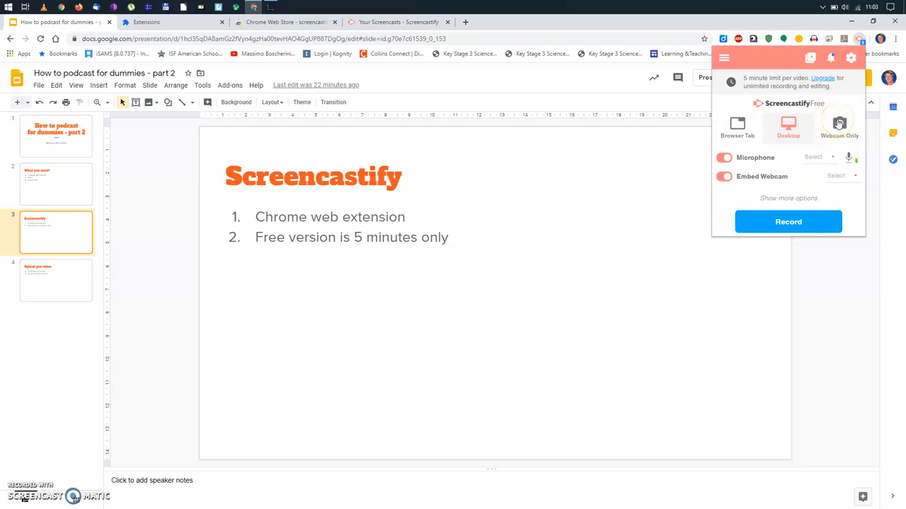
mouse_move(738, 126)
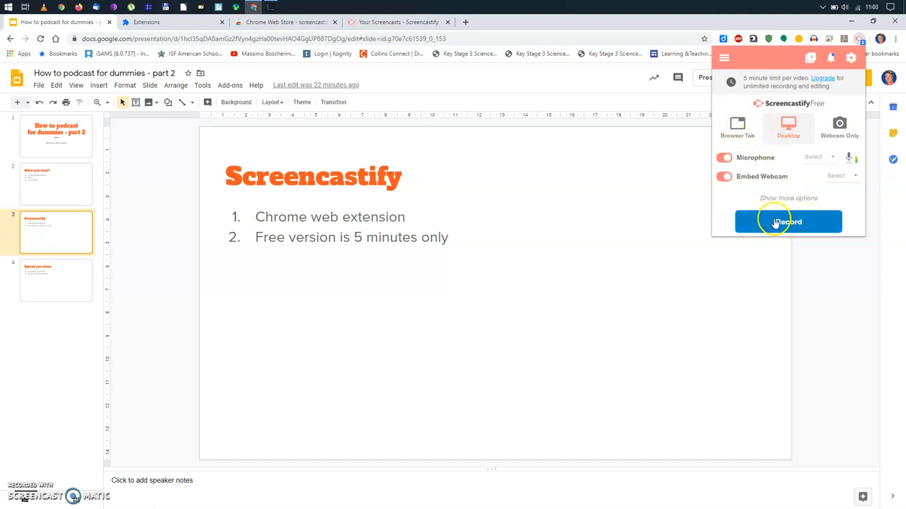
mouse_move(779, 246)
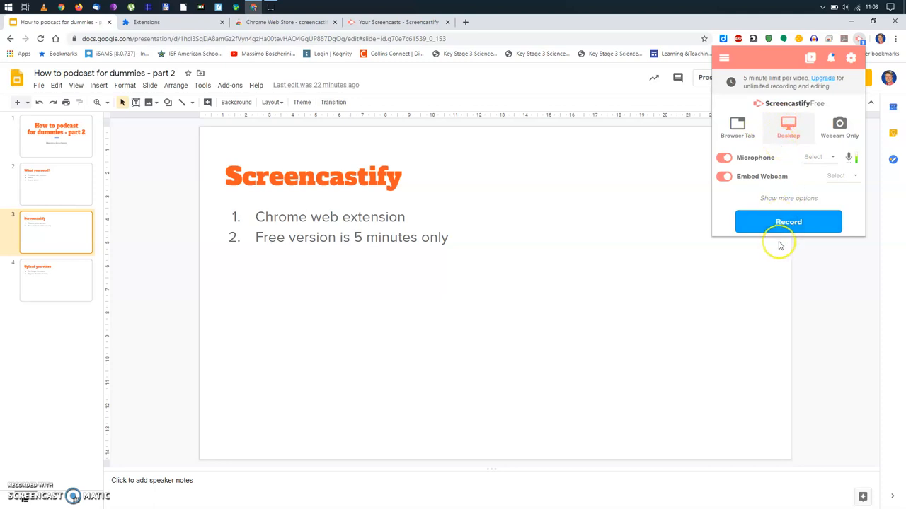
Step: Start recording and choose the entire screen to share
click(790, 218)
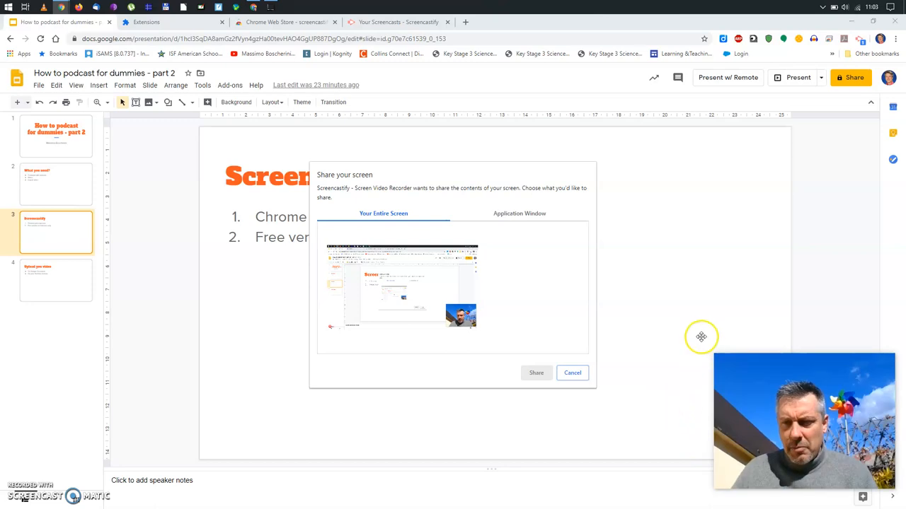
mouse_move(699, 286)
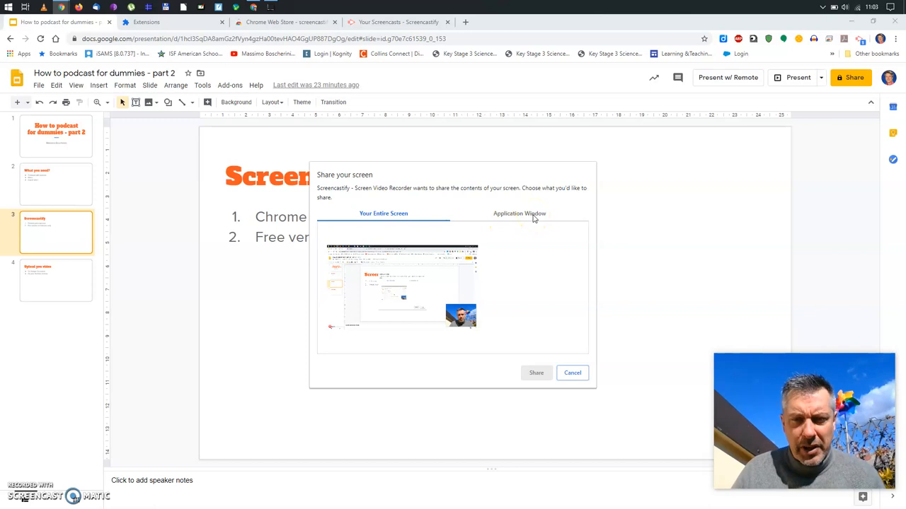
click(402, 285)
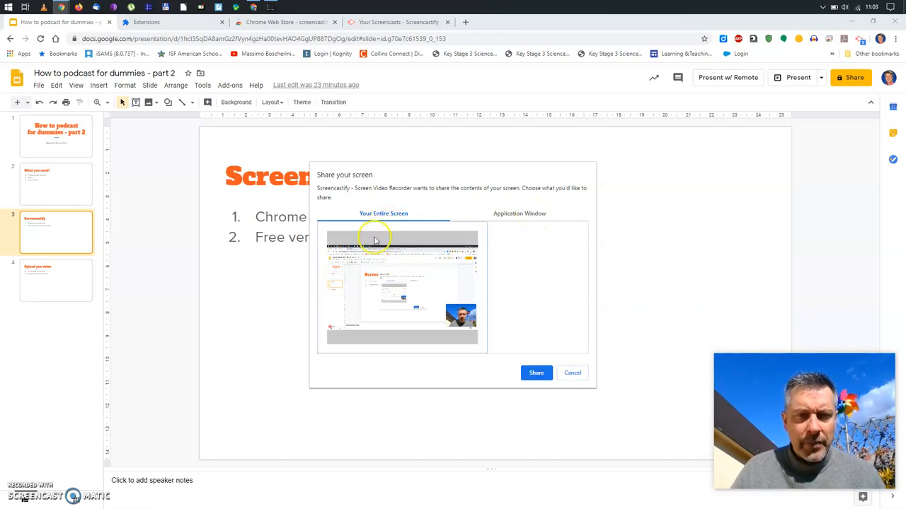
mouse_move(398, 239)
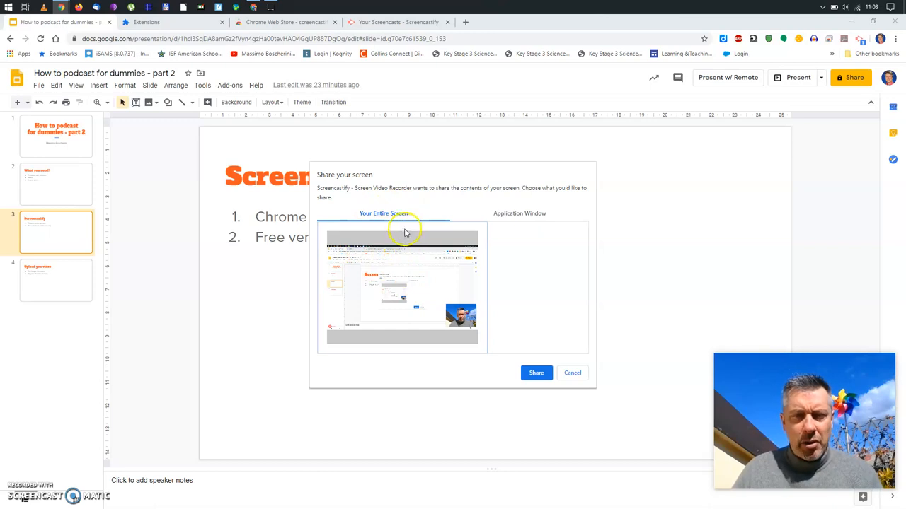
mouse_move(405, 303)
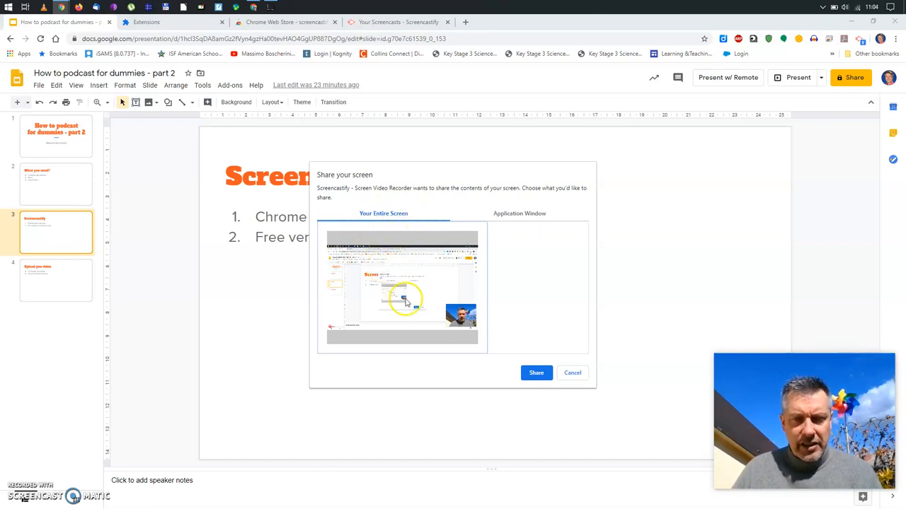
mouse_move(509, 371)
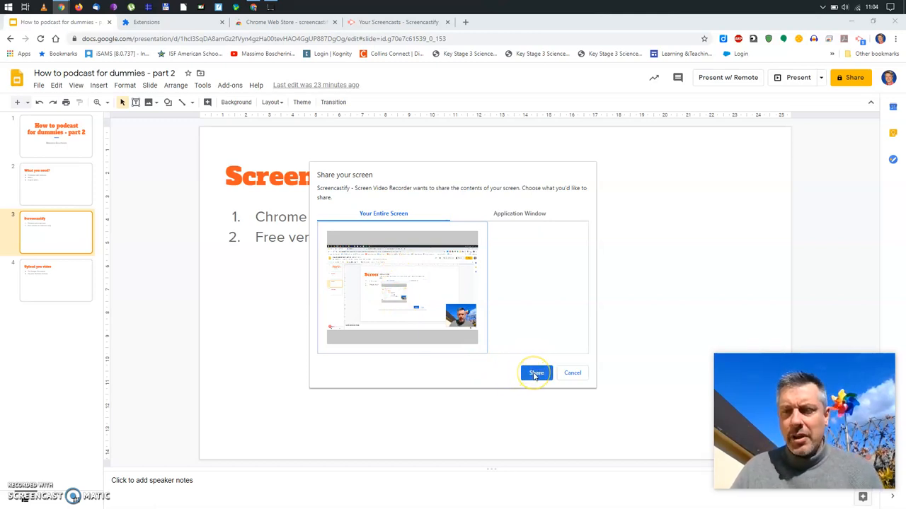
Step: Record the full-screen slide presentation with webcam overlay, then stop sharing to end it
click(535, 374)
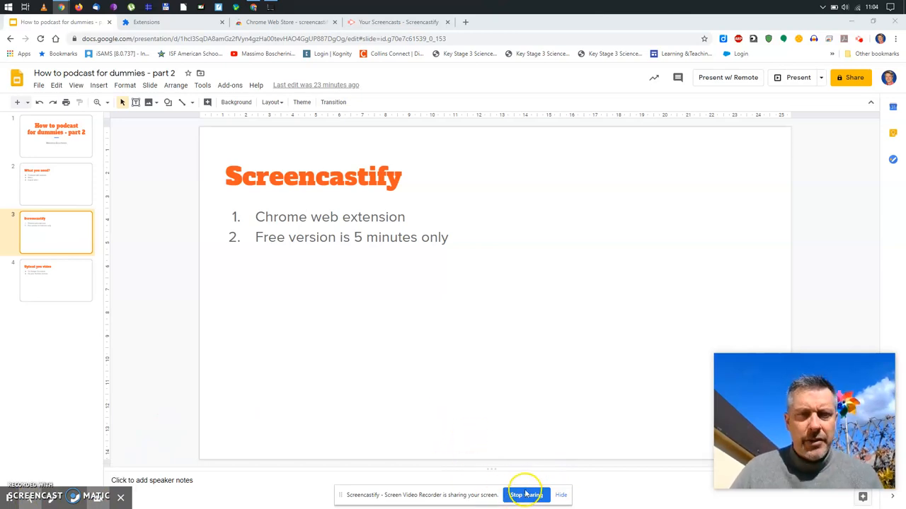
mouse_move(516, 475)
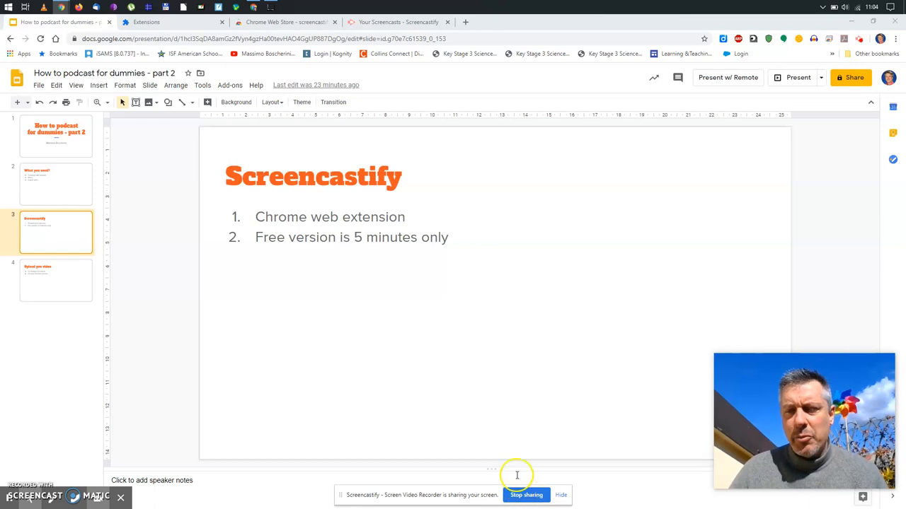
mouse_move(512, 368)
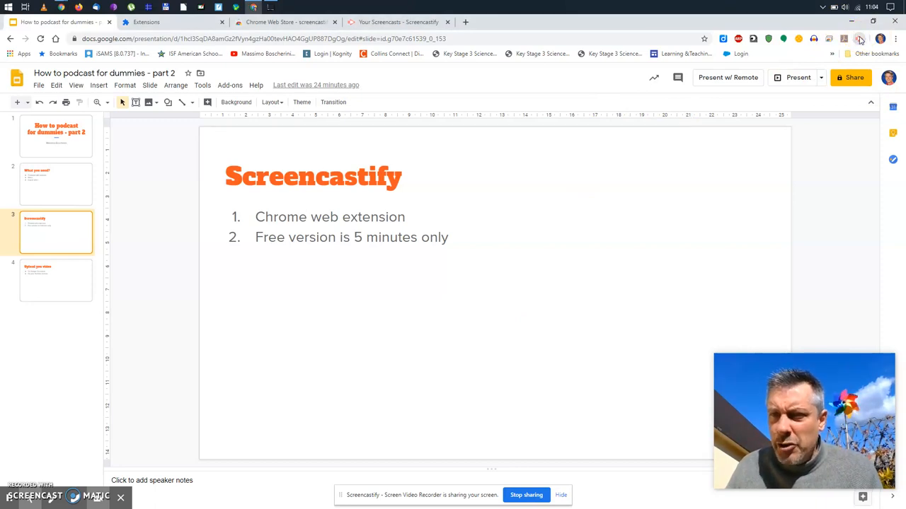
click(860, 38)
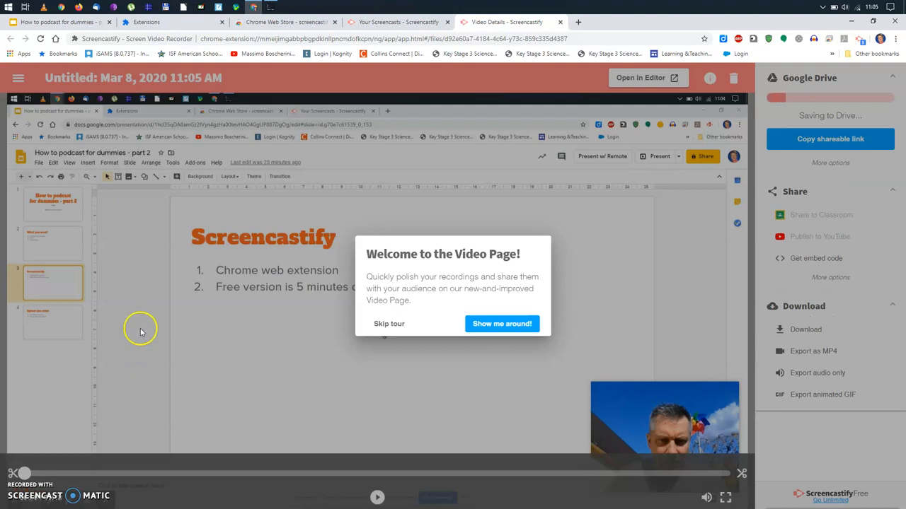
mouse_move(393, 413)
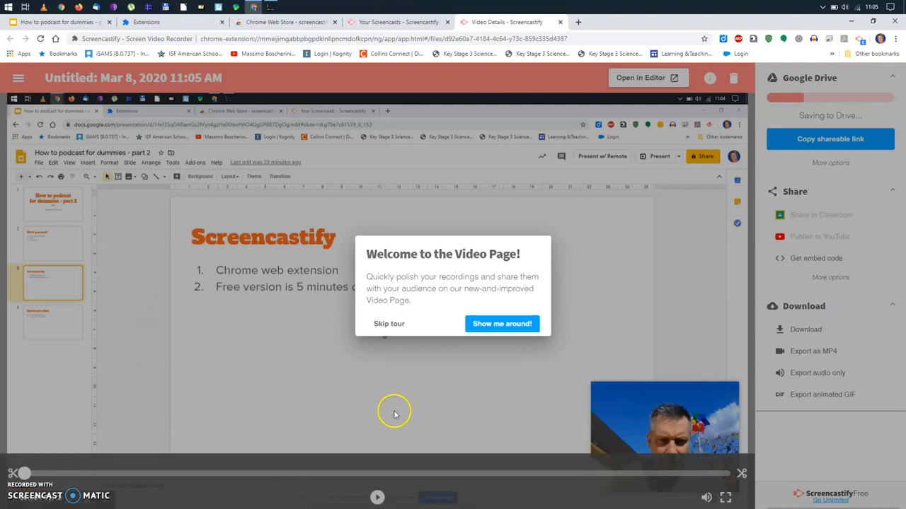
mouse_move(549, 365)
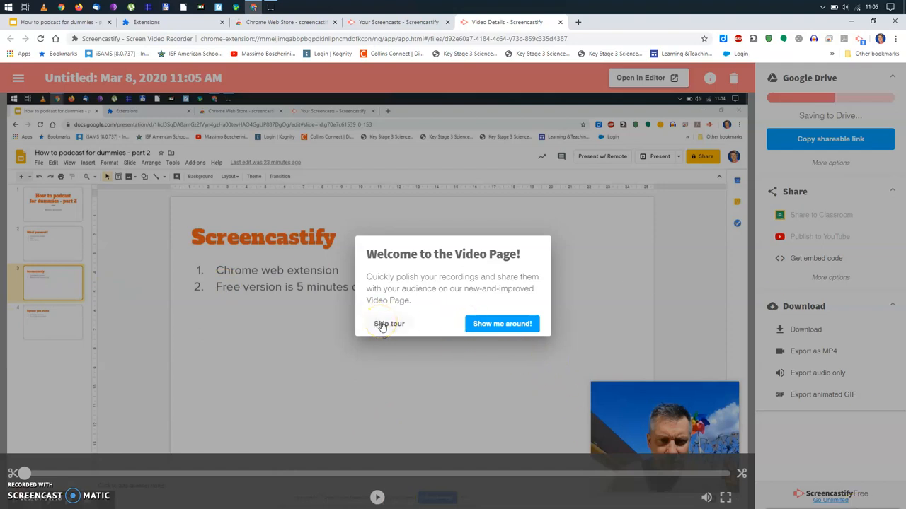
mouse_move(409, 328)
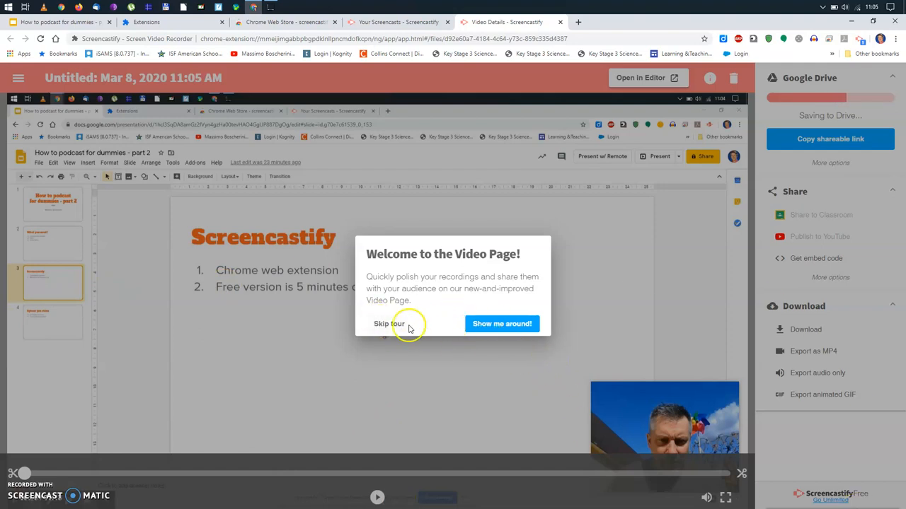
Step: Skip the Screencastify welcome tour to reach the finished recording's video page
click(388, 322)
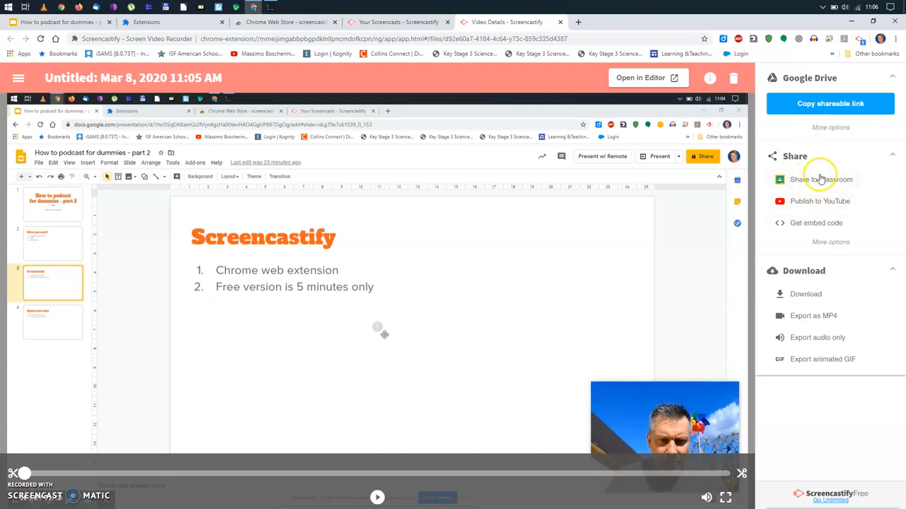
mouse_move(810, 198)
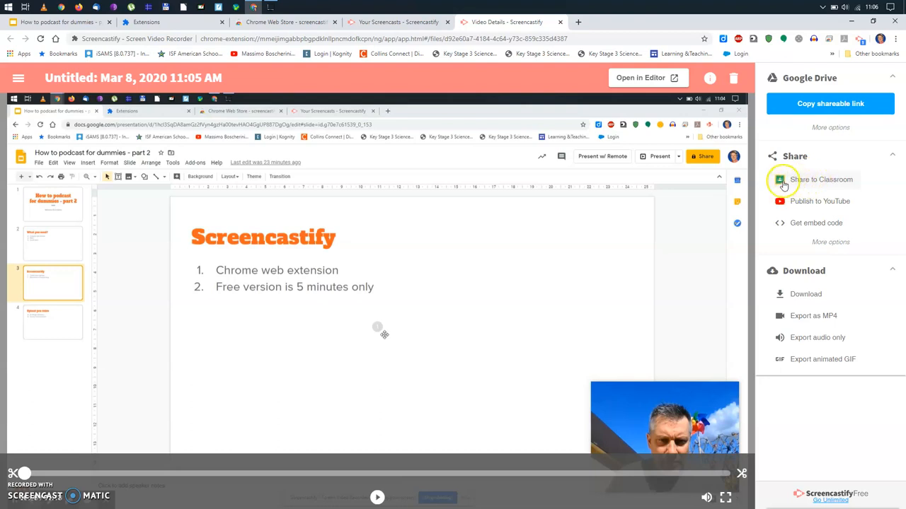
mouse_move(804, 183)
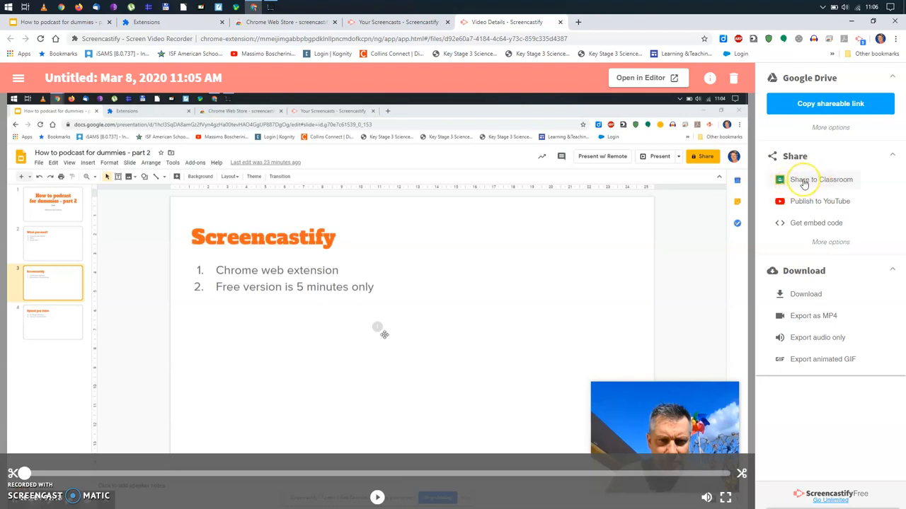
Step: Share the recording to Google Classroom and browse the expanded list of teaching classes
click(821, 178)
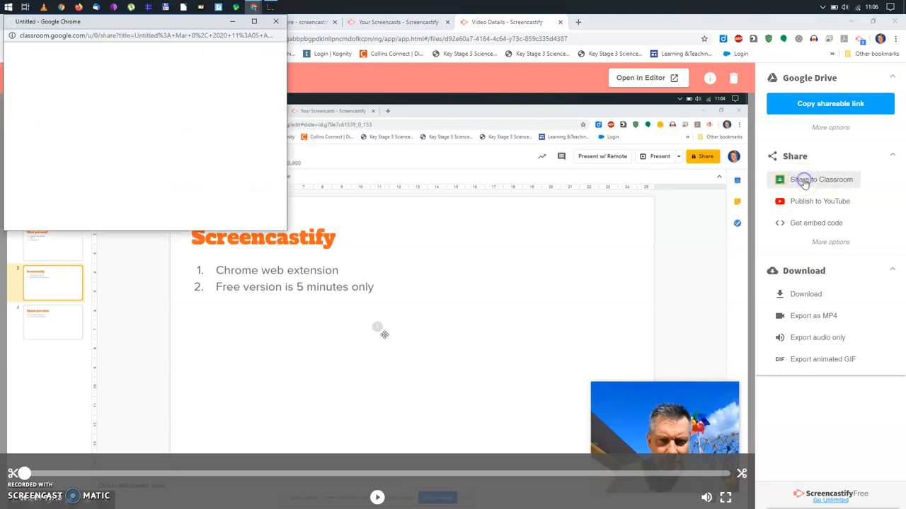
click(821, 178)
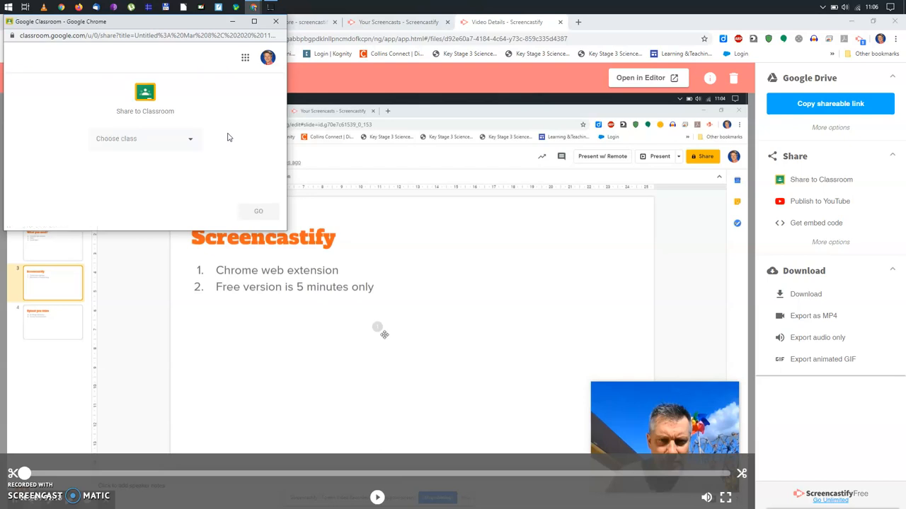
click(144, 138)
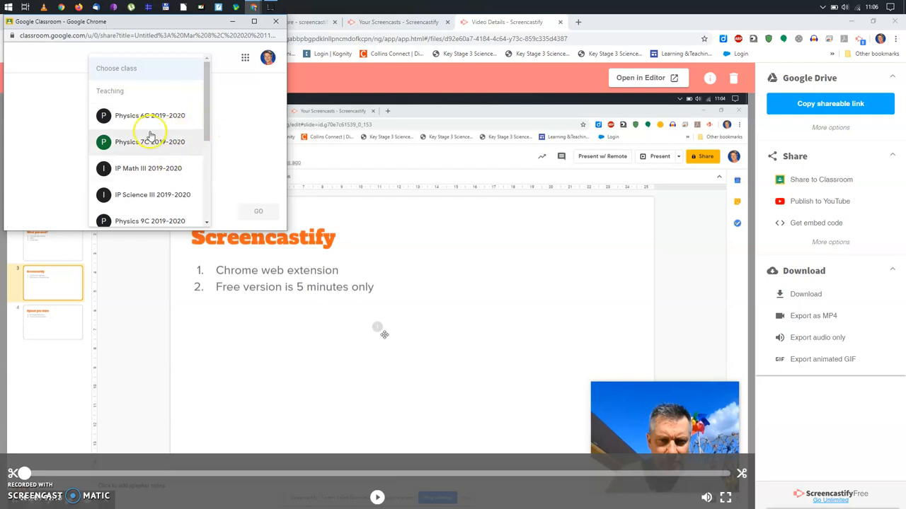
scroll(down, 3)
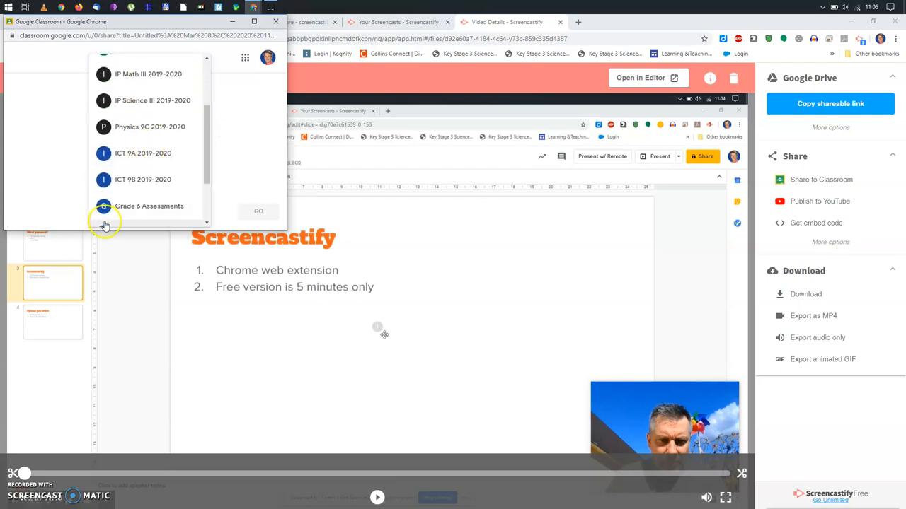